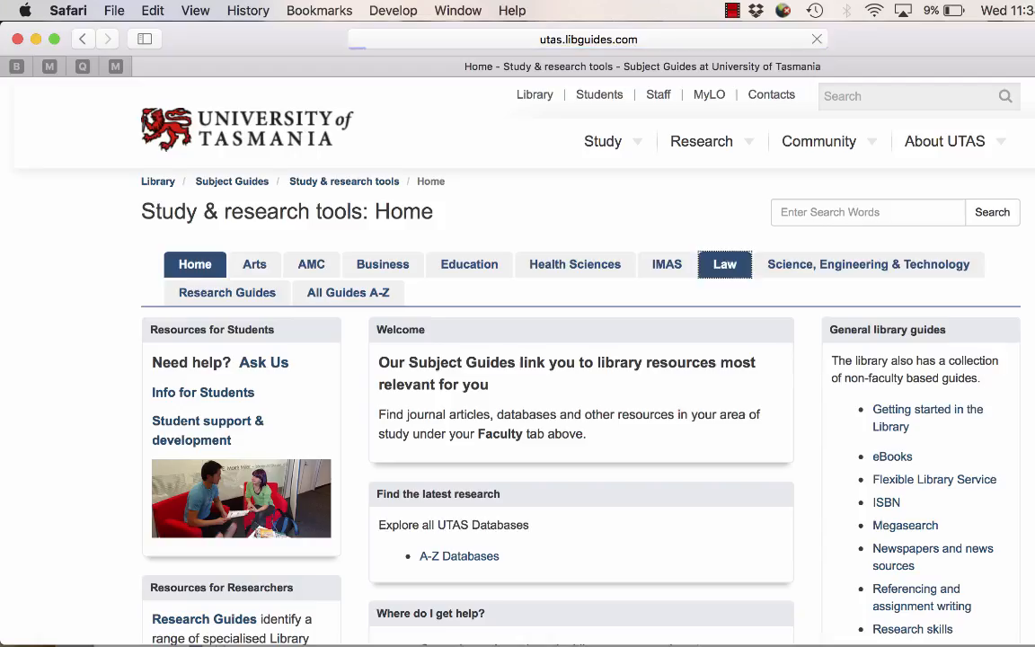
Step: Open the Law subject guide and its International Law page
left_click(724, 264)
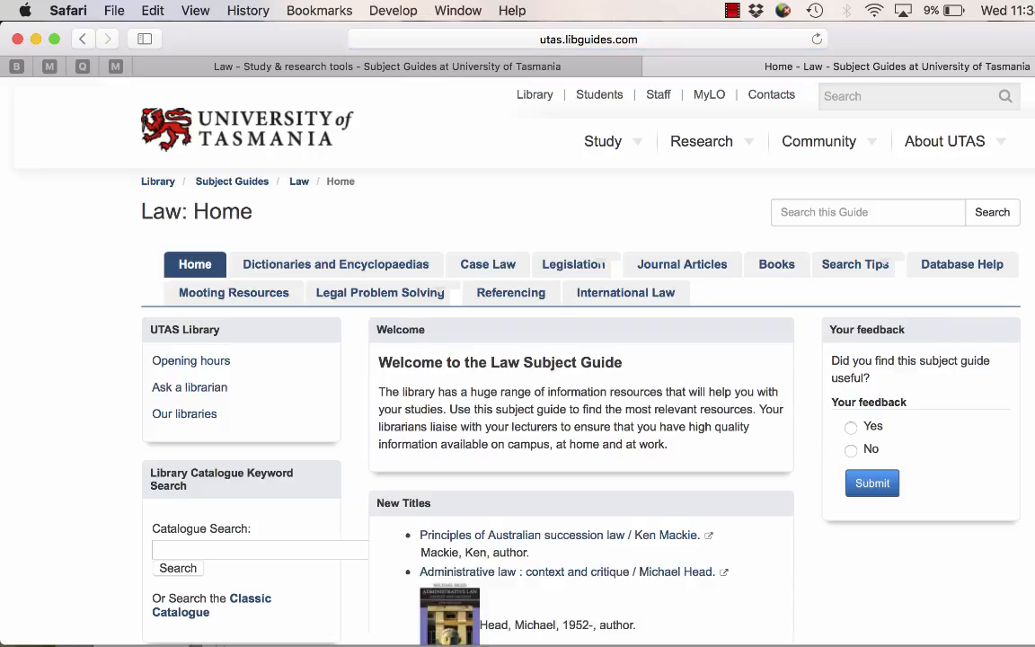
left_click(626, 292)
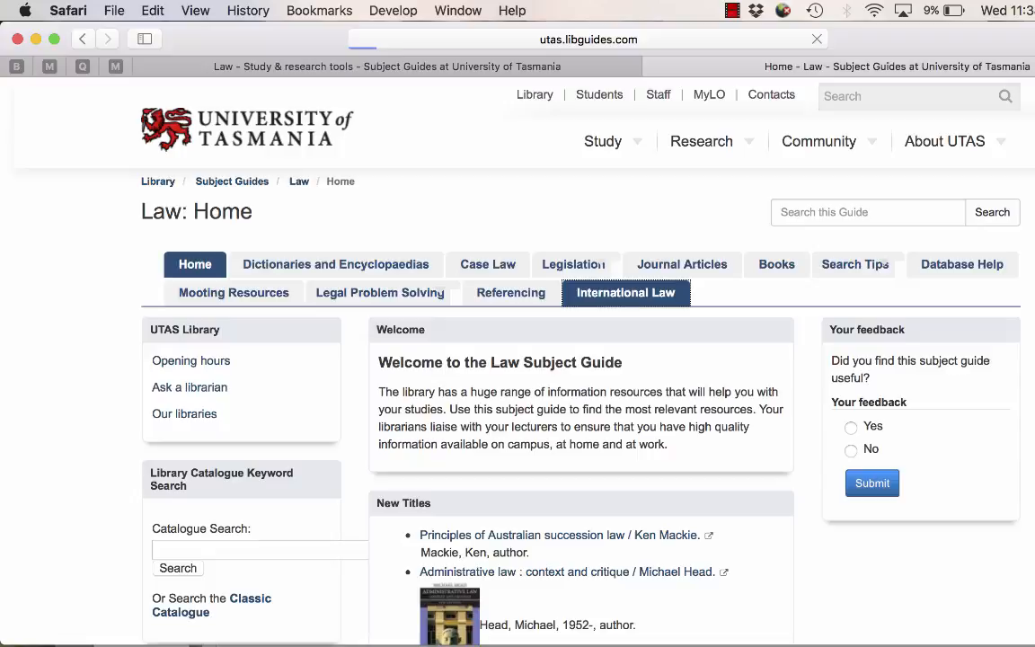
left_click(626, 292)
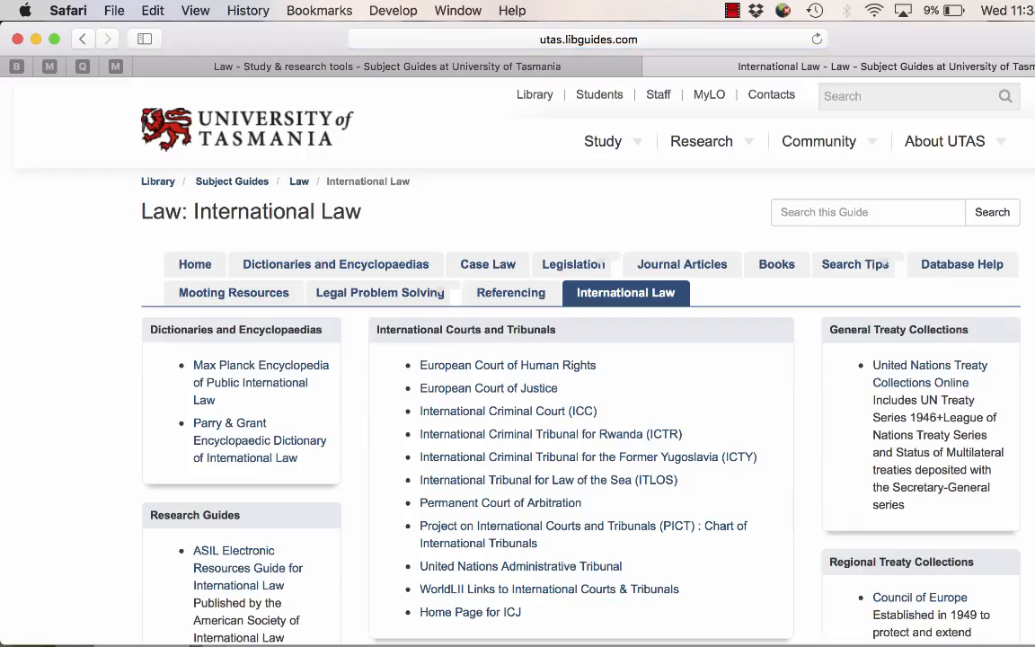
Step: Scroll through the courts, treaty collections, databases and blogs sections, then back up
scroll("down", 3)
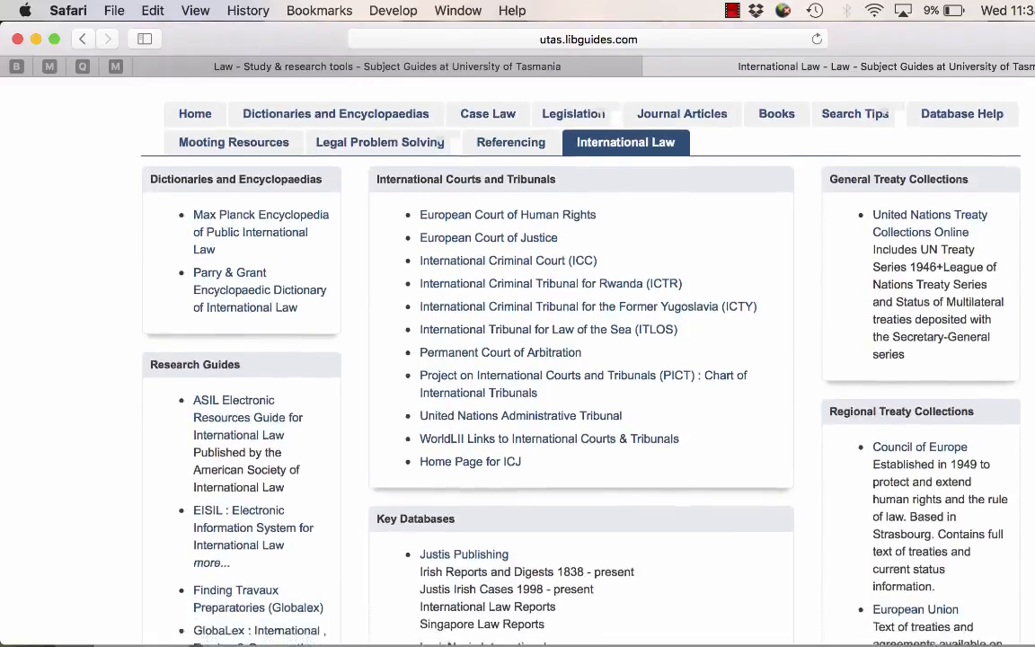
scroll("down", 3)
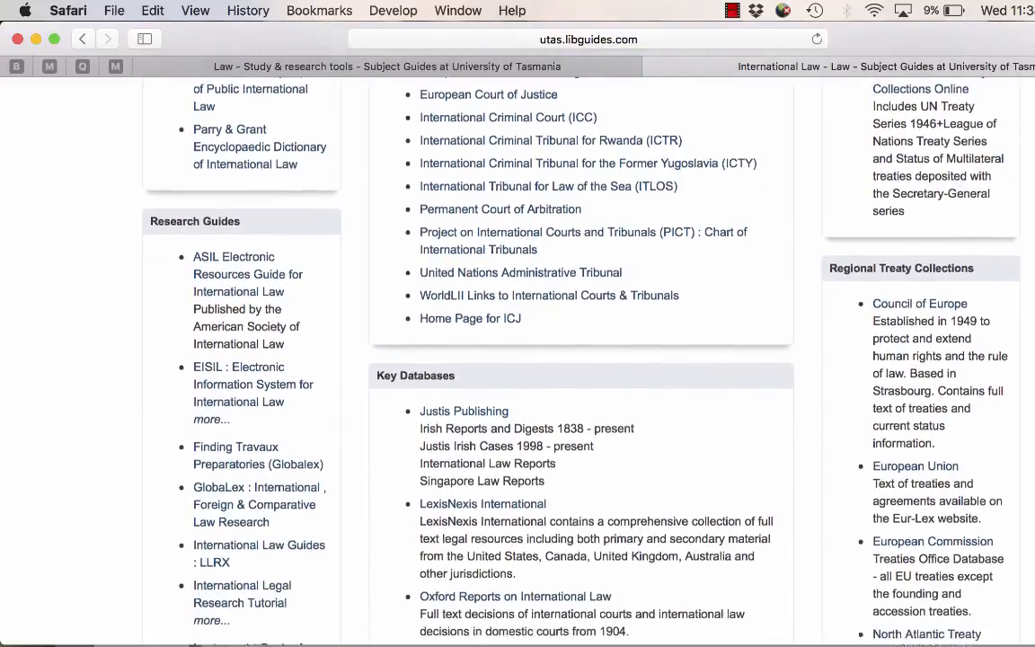
scroll("down", 3)
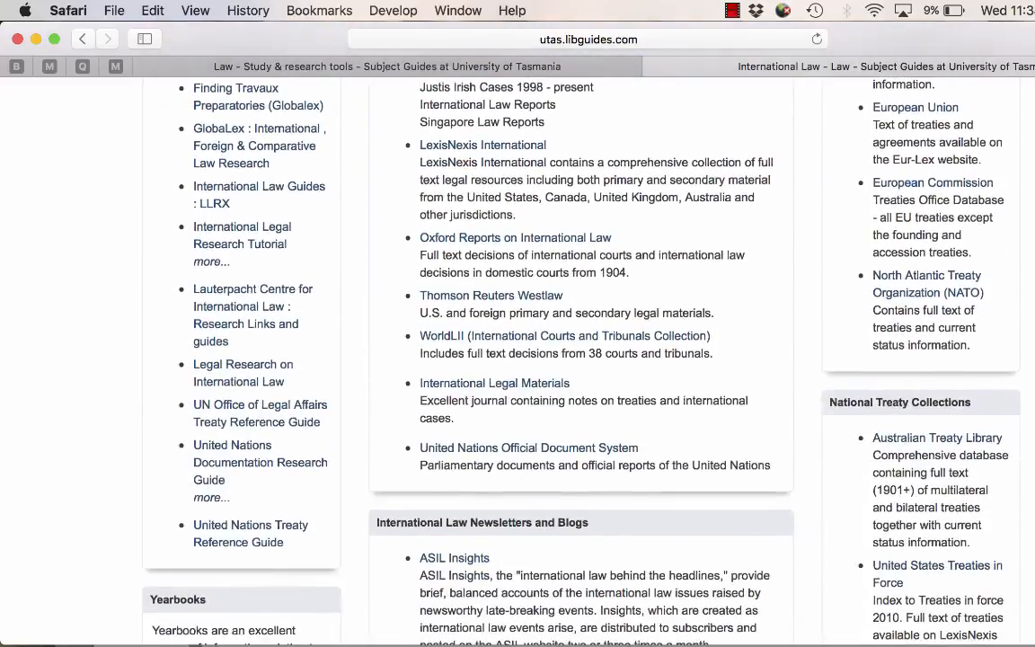
scroll("down", 3)
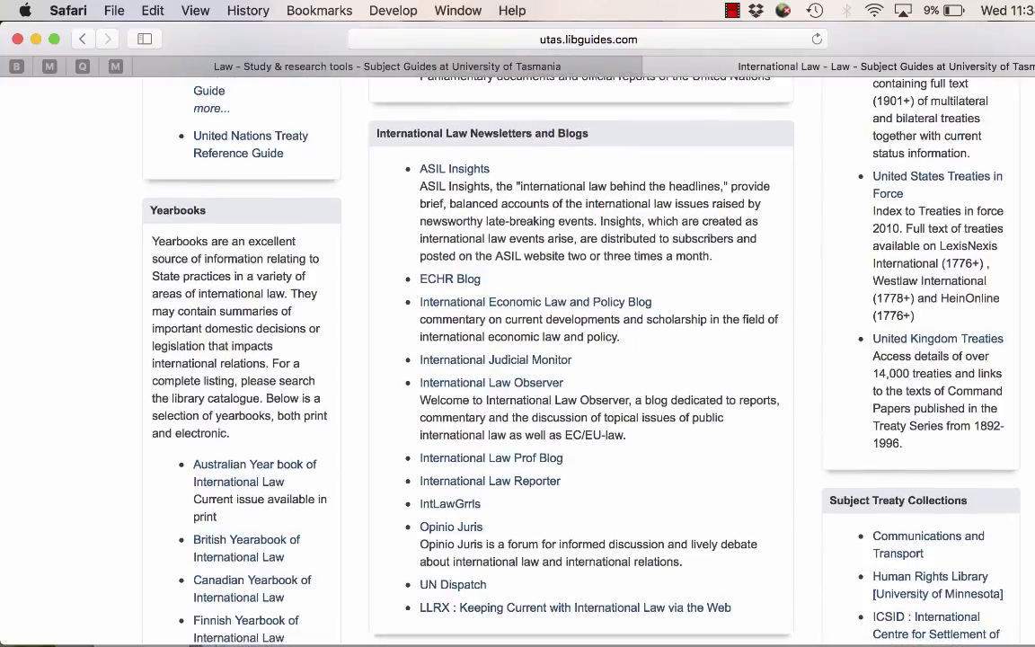
scroll("down", 3)
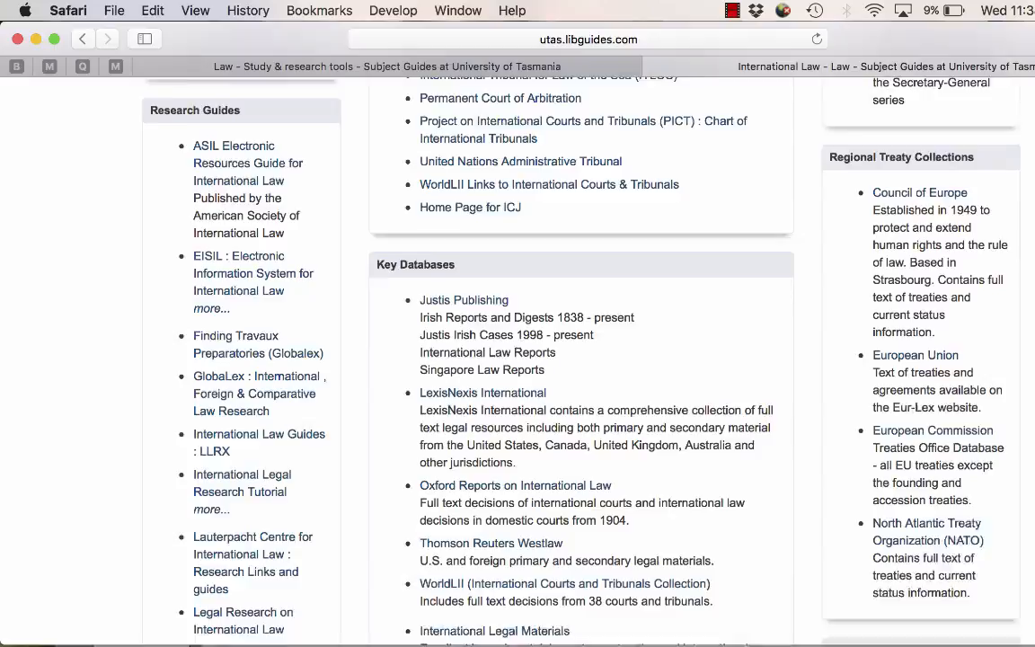
scroll("up", 3)
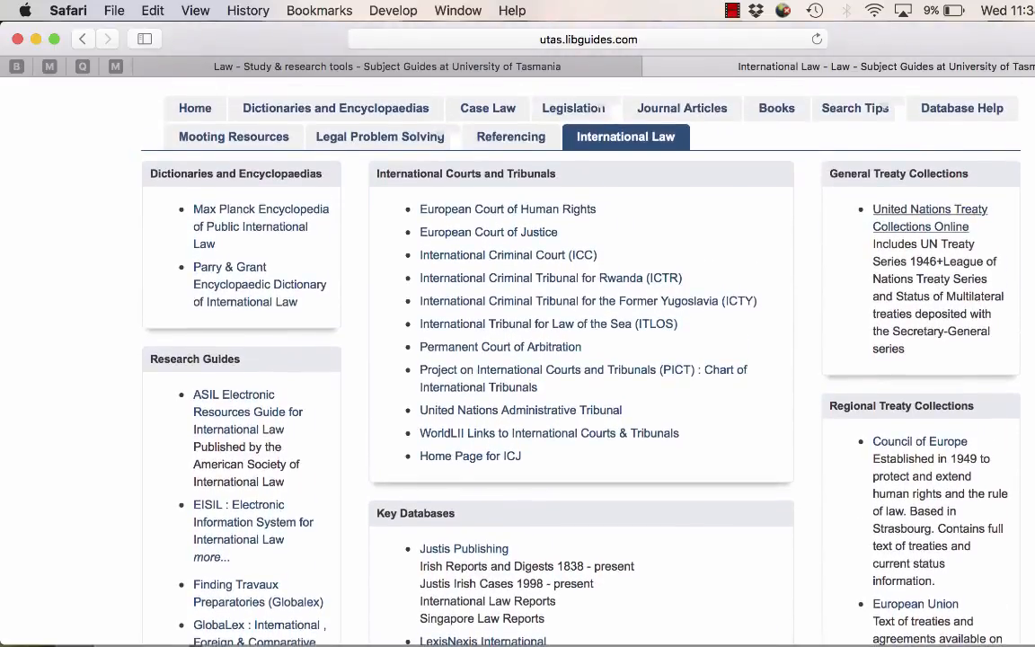
Step: Open the United Nations Treaty Collections Online link in a new tab
right_click(930, 217)
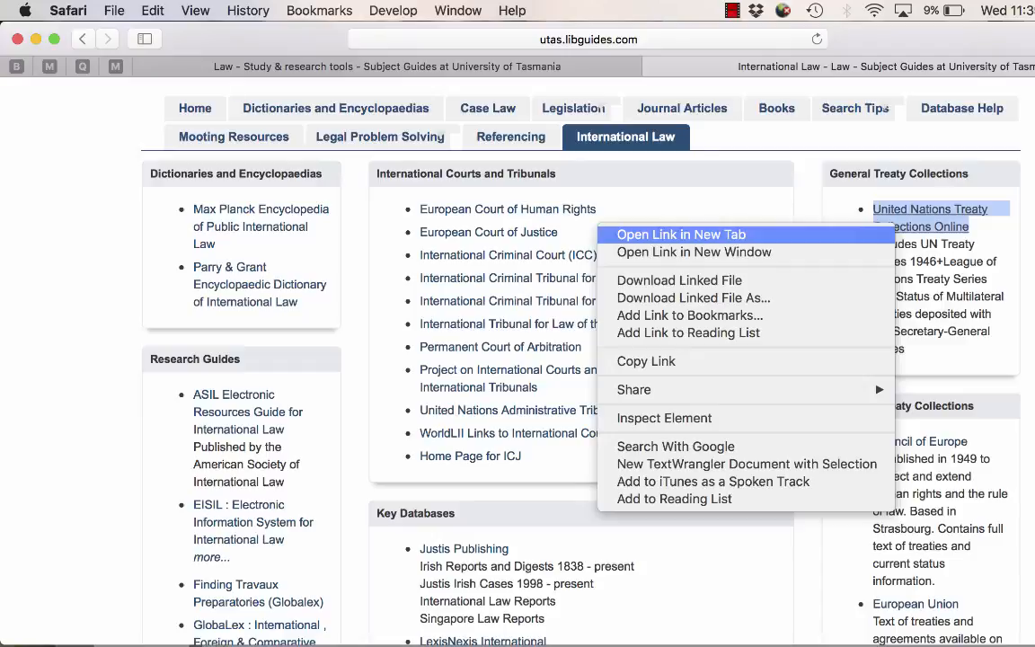
left_click(680, 235)
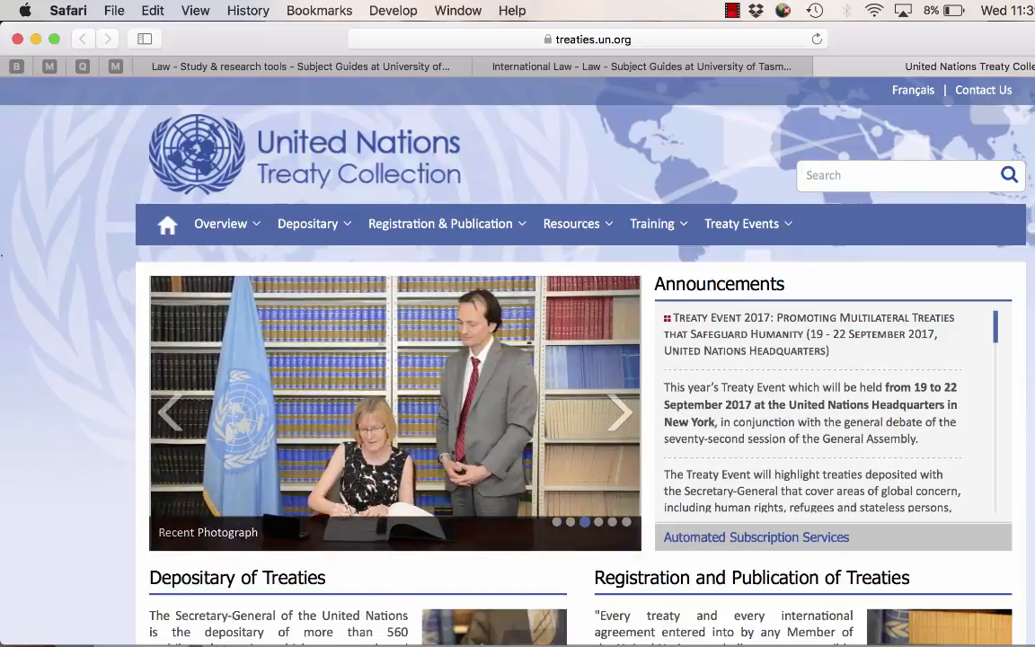
Step: Back on the International Law guide, bring up the Australian Treaty Library link's options
left_click(640, 66)
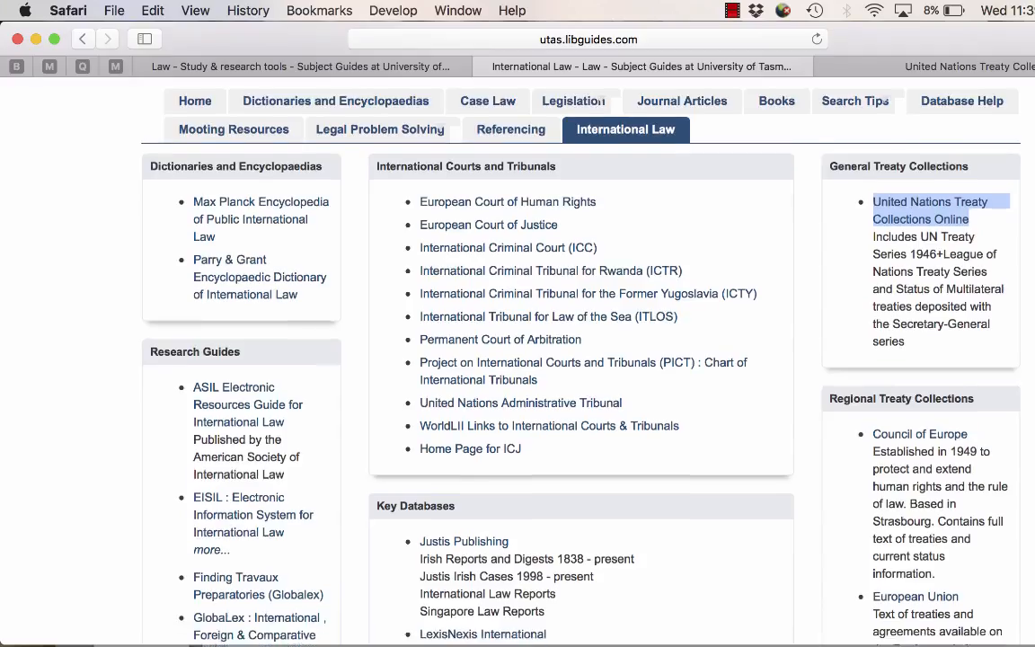
scroll("down", 3)
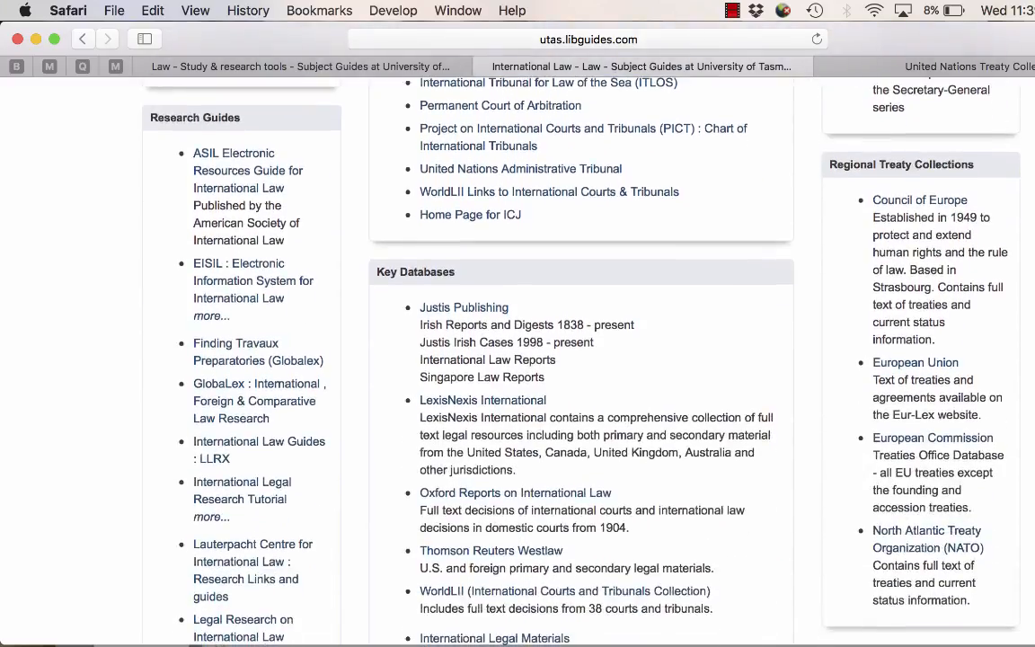
scroll("down", 3)
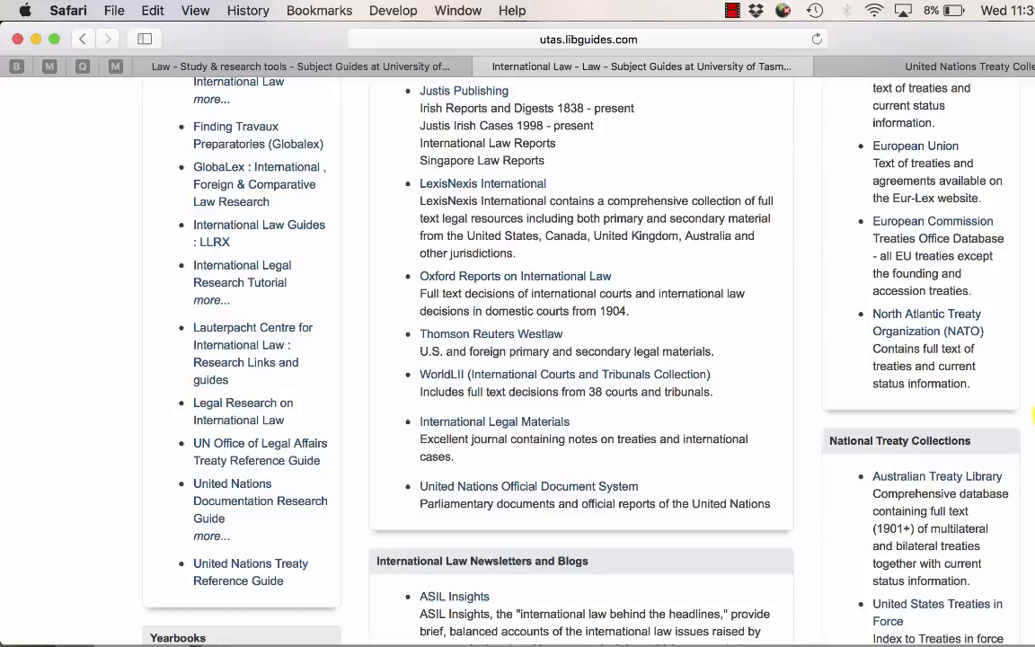
scroll("down", 3)
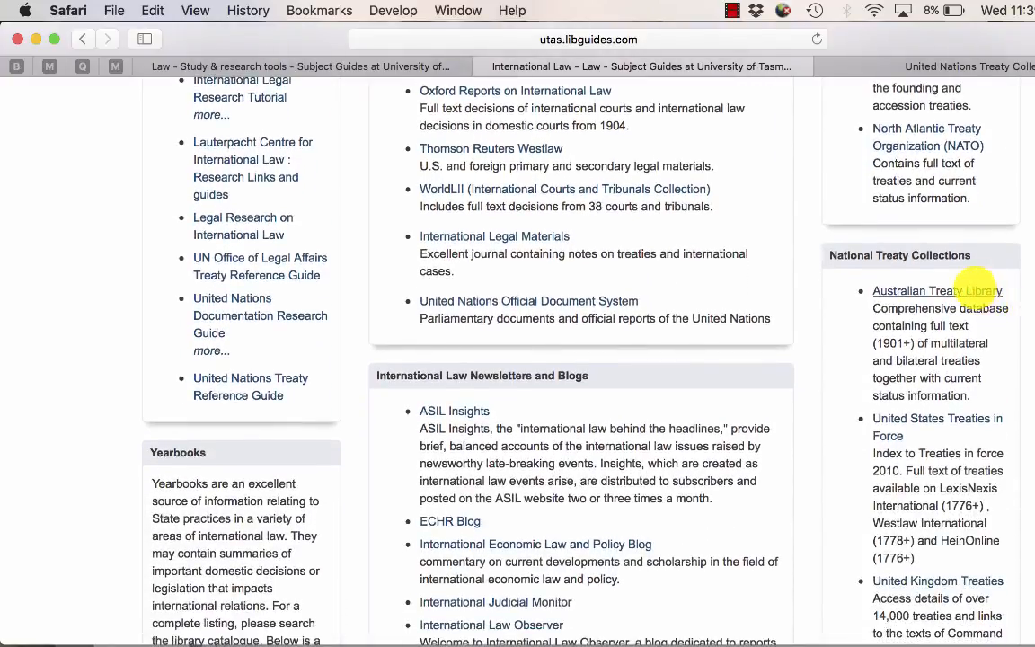
right_click(937, 290)
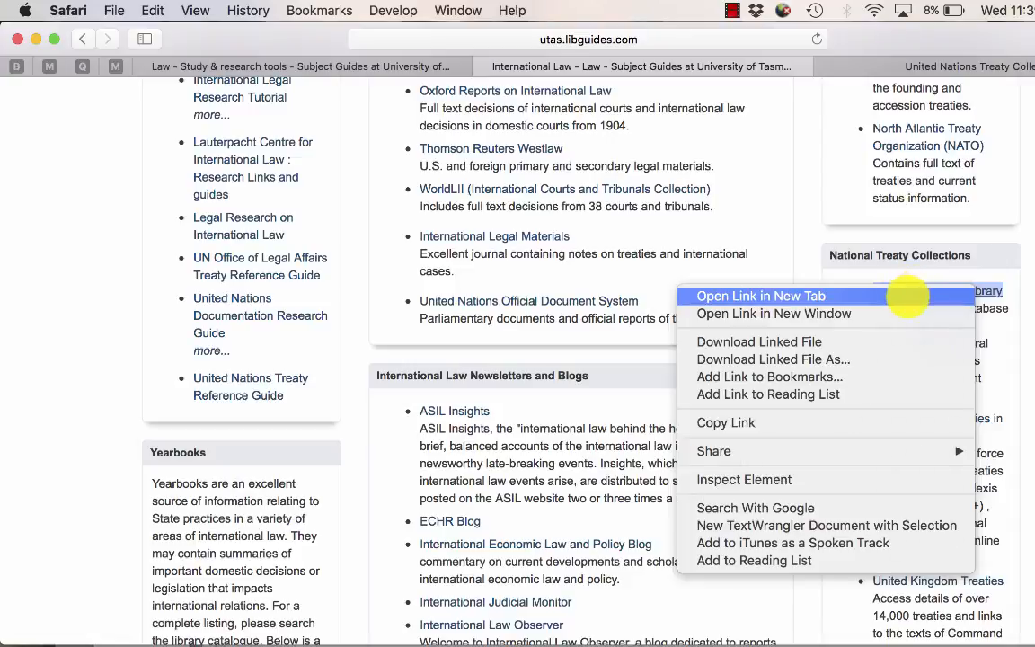
Step: Open the AustLII Australian Treaties Library in a new tab and scroll its database list
left_click(760, 296)
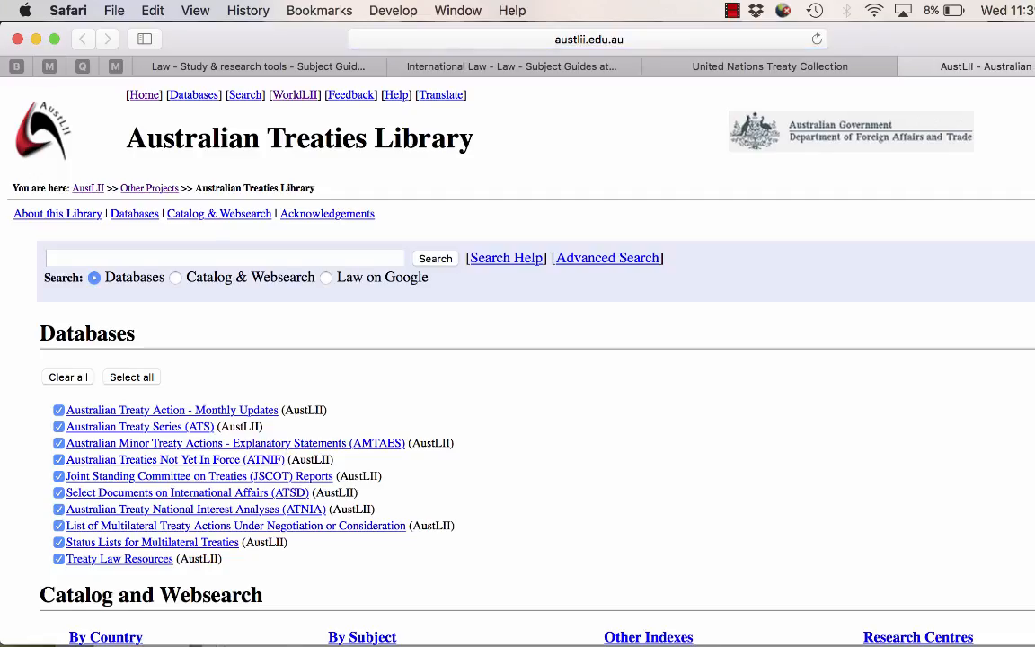
scroll("down", 3)
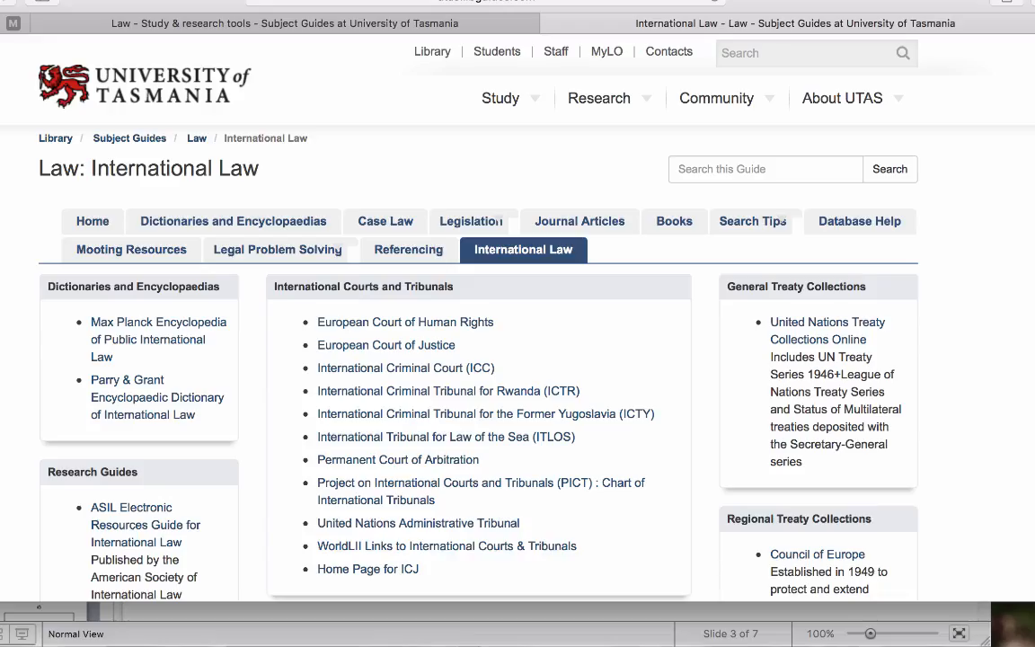
Step: Scroll the International Law guide down past Yearbooks to Miscellaneous Resources
scroll("down", 3)
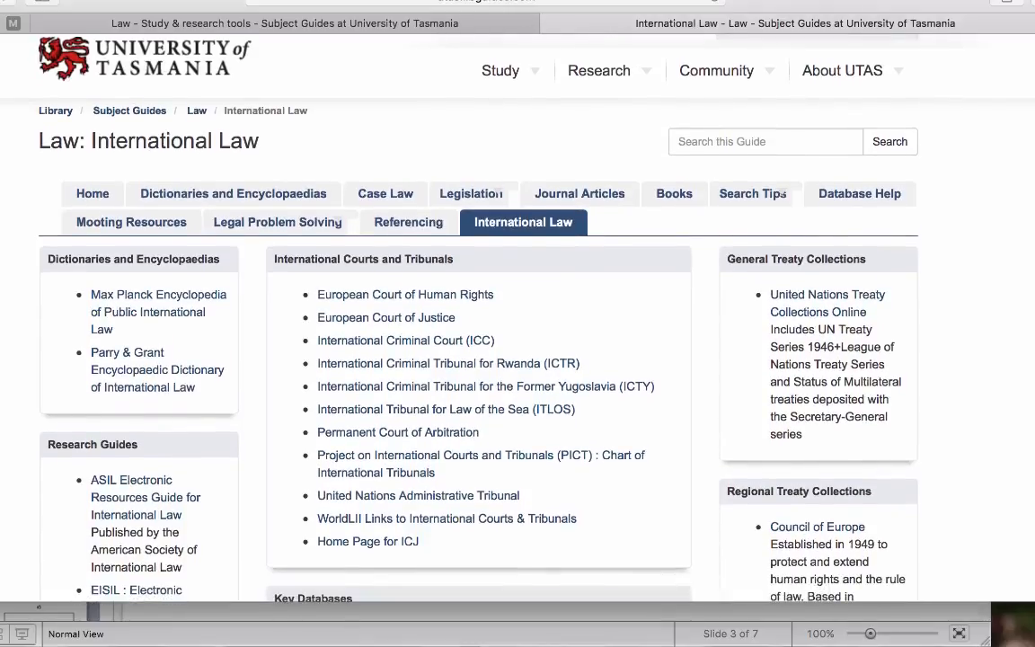
scroll("down", 3)
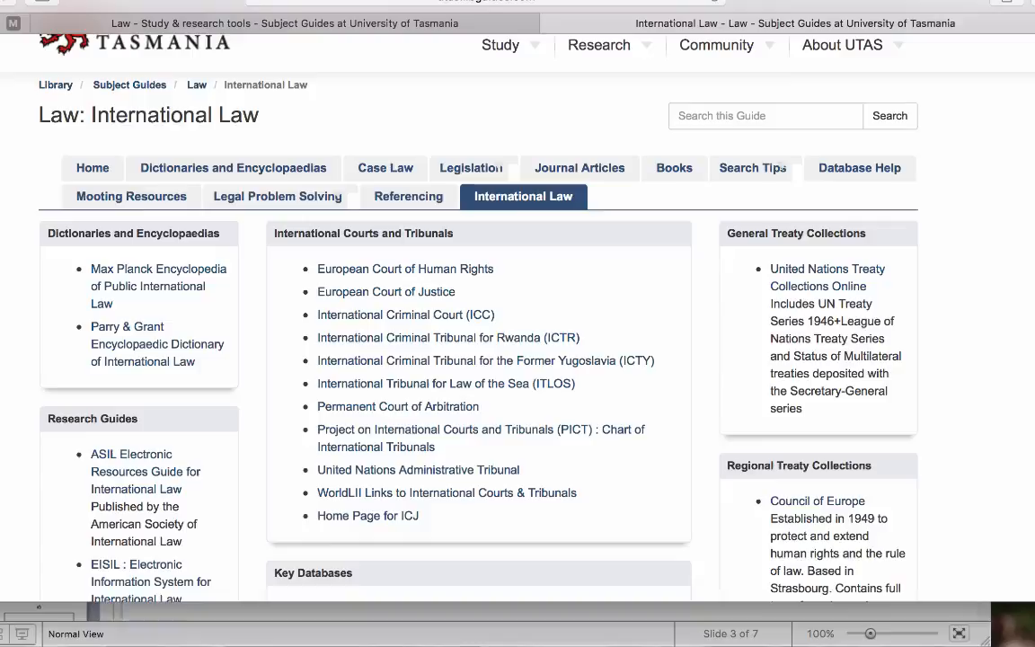
scroll("down", 3)
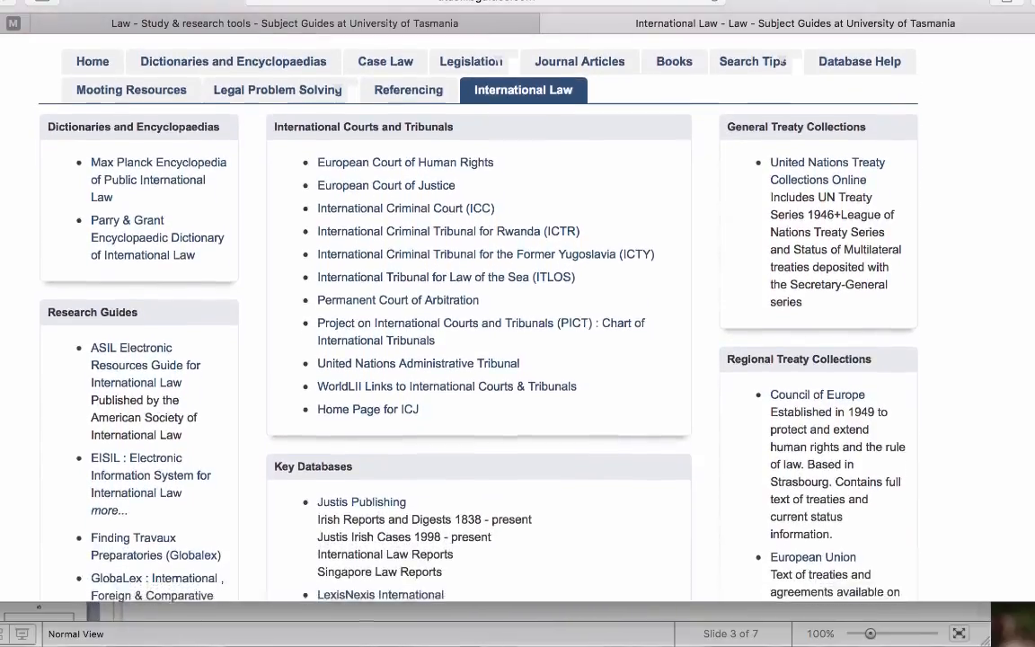
scroll("down", 3)
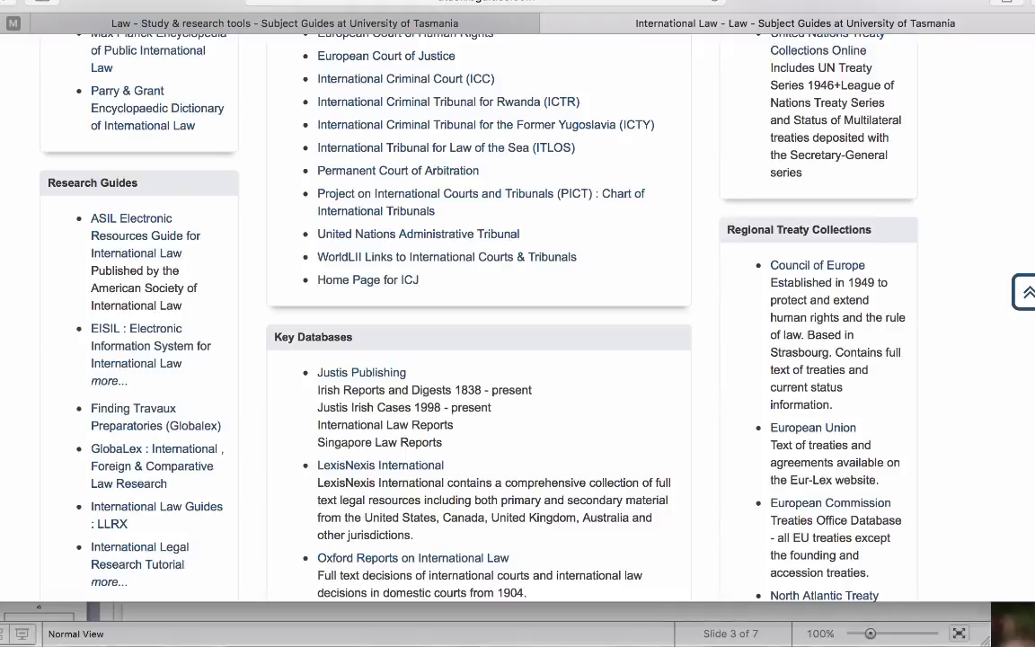
scroll("down", 3)
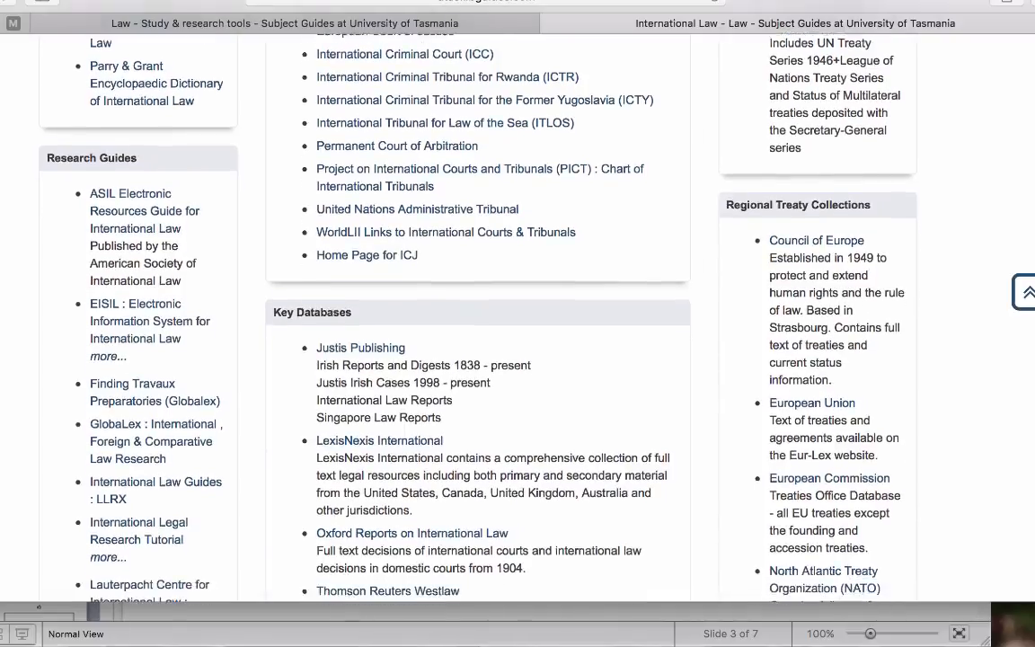
scroll("down", 3)
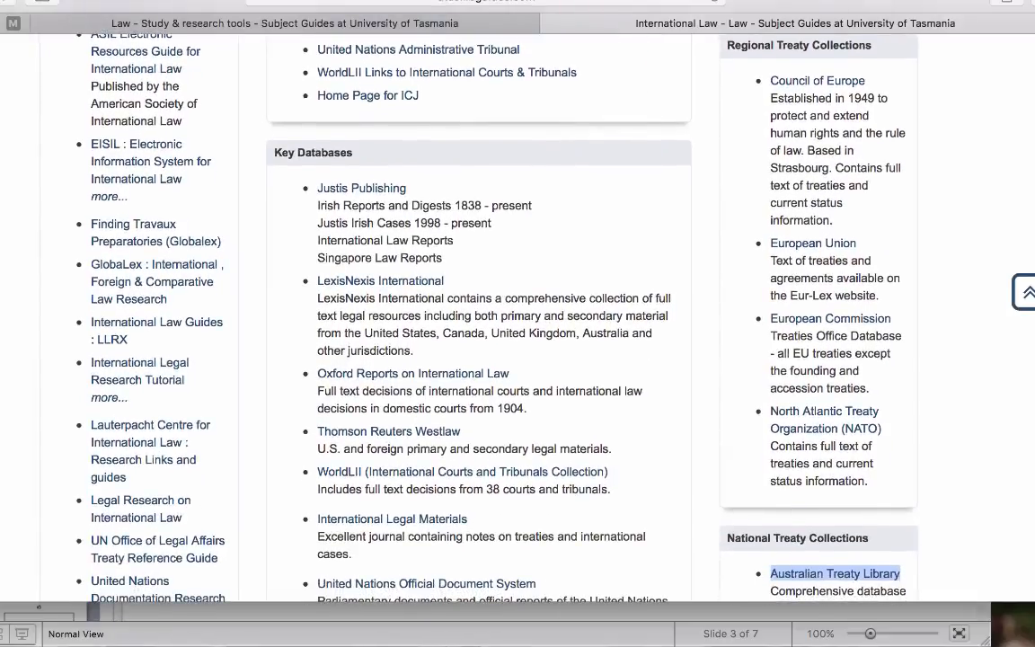
scroll("down", 3)
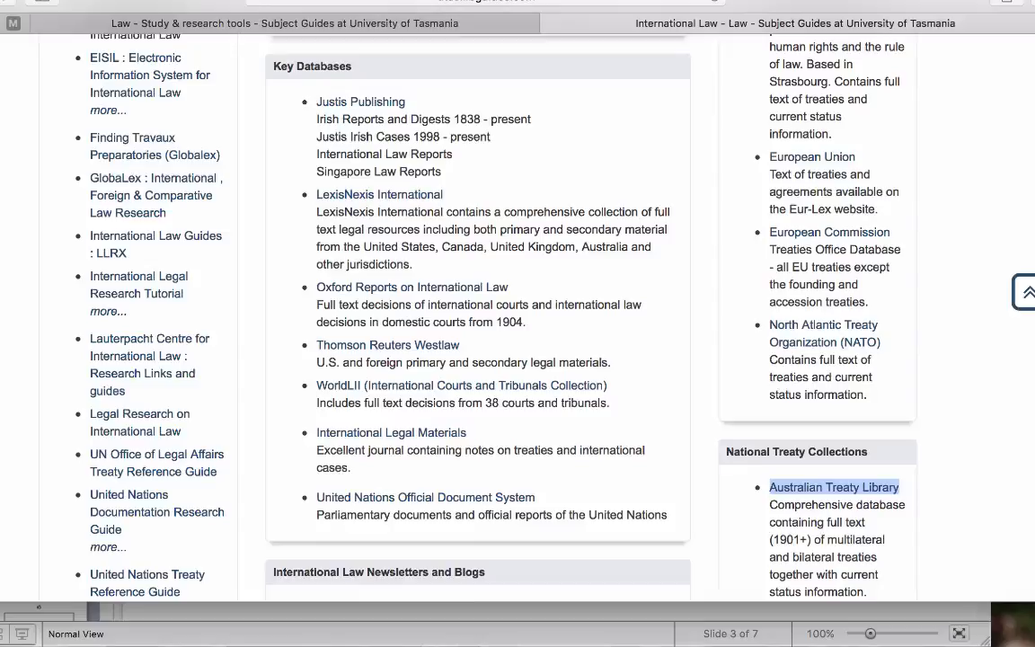
scroll("down", 3)
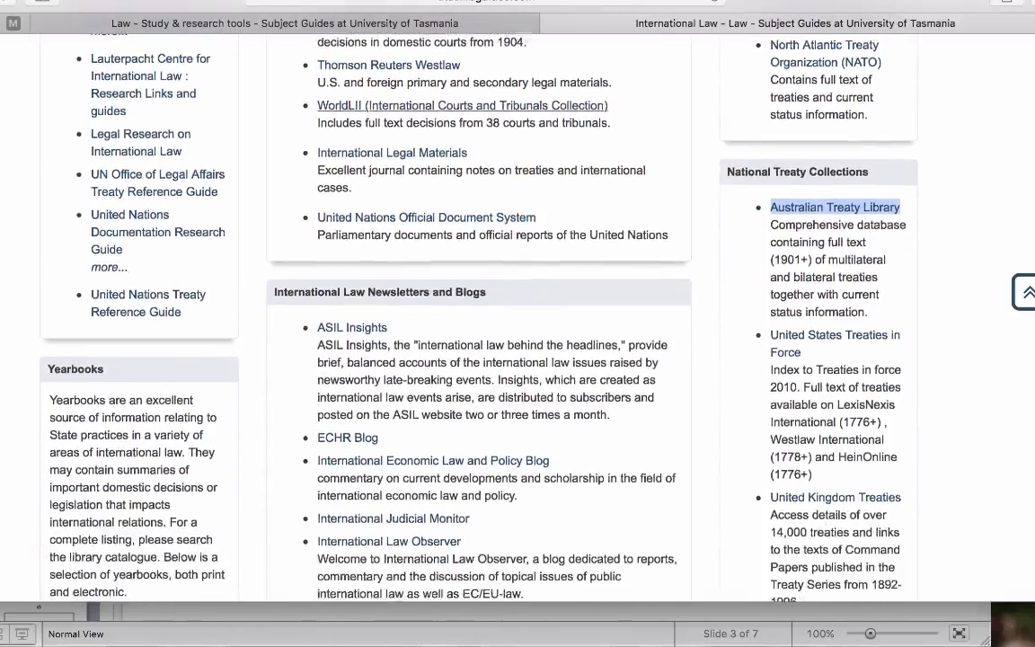
scroll("down", 3)
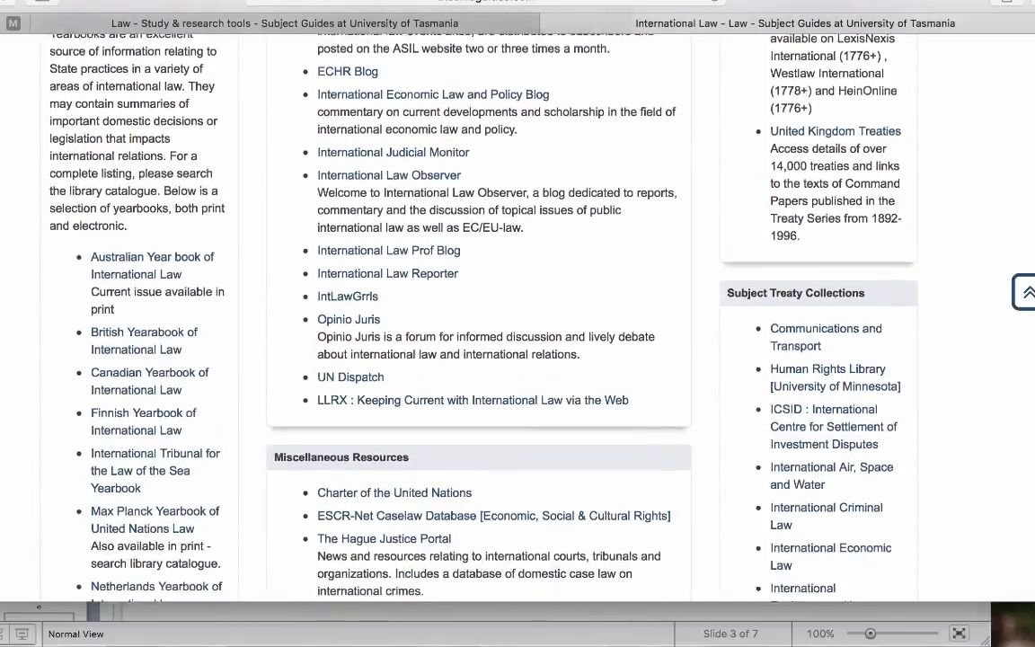
scroll("down", 3)
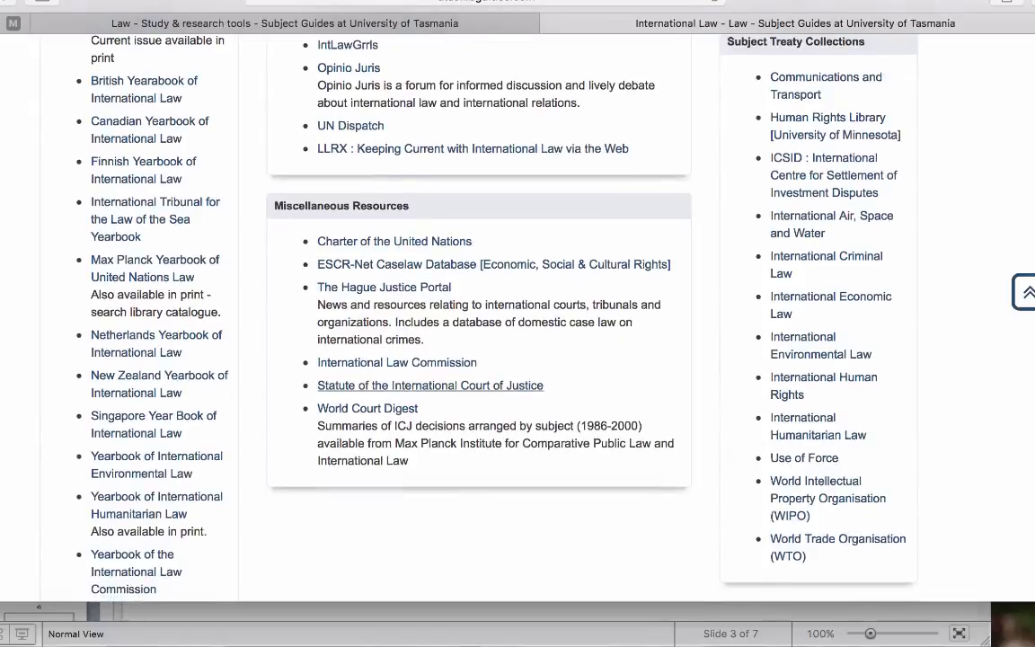
mouse_move(367, 408)
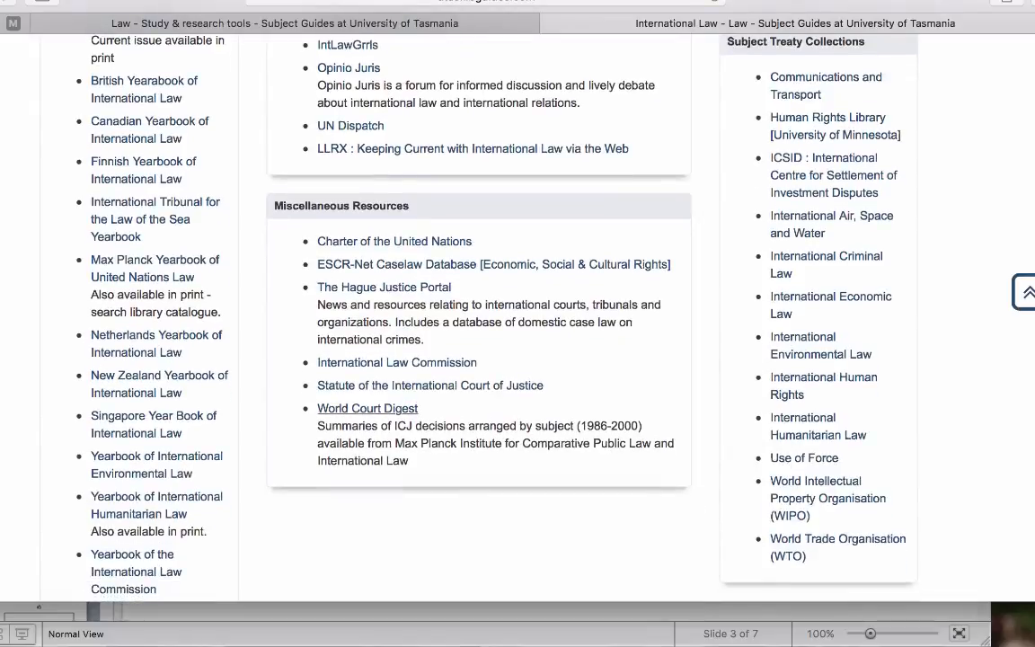
Step: Open the Max Planck World Court Digest and scroll through its page
left_click(368, 408)
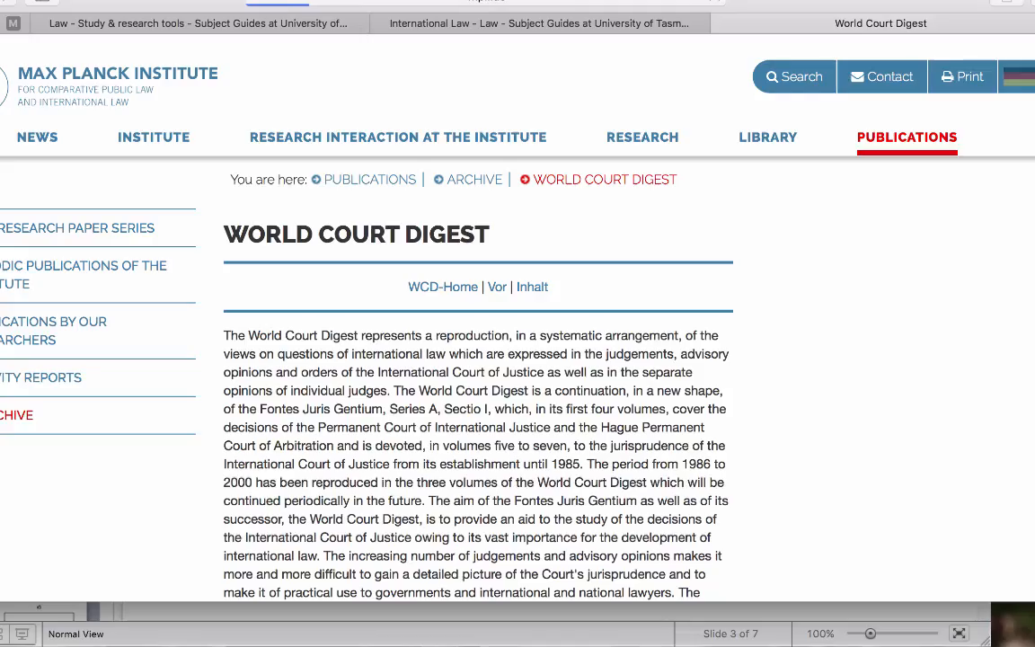
scroll("down", 3)
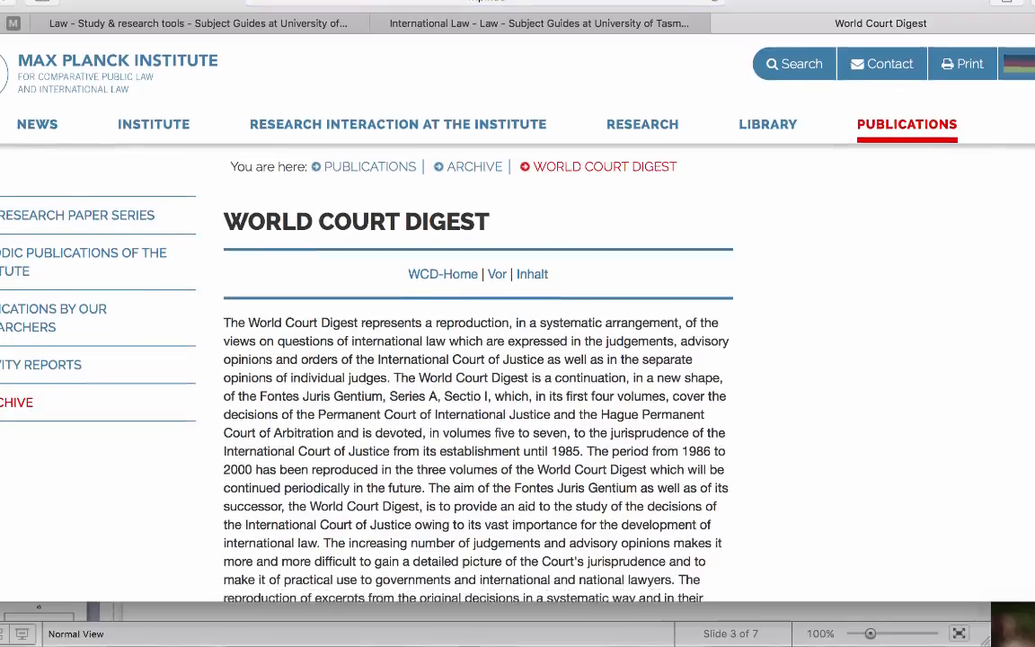
scroll("down", 3)
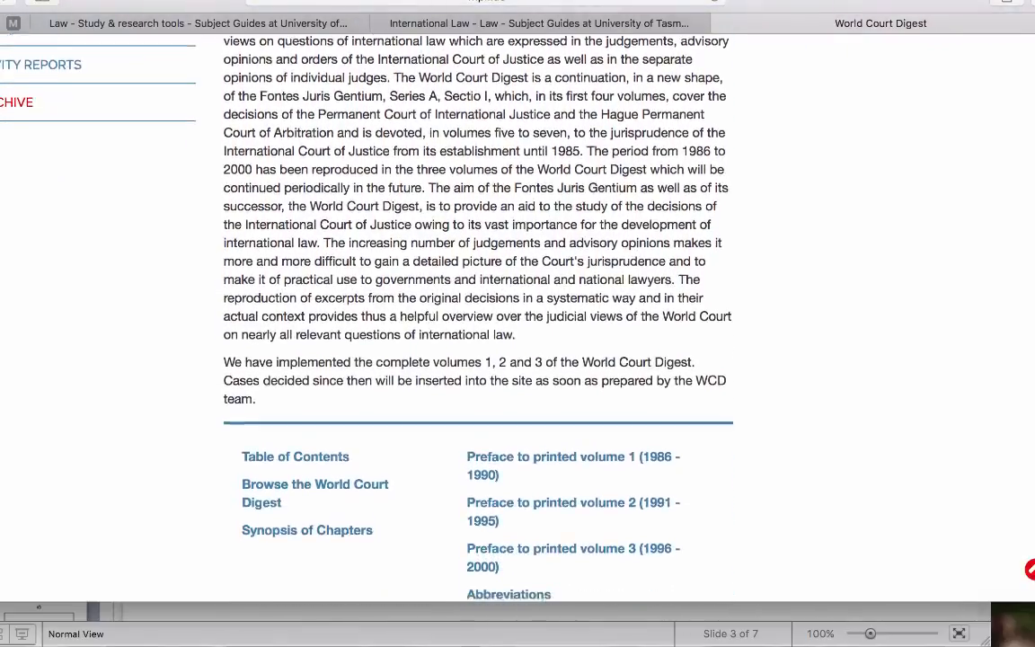
scroll("down", 3)
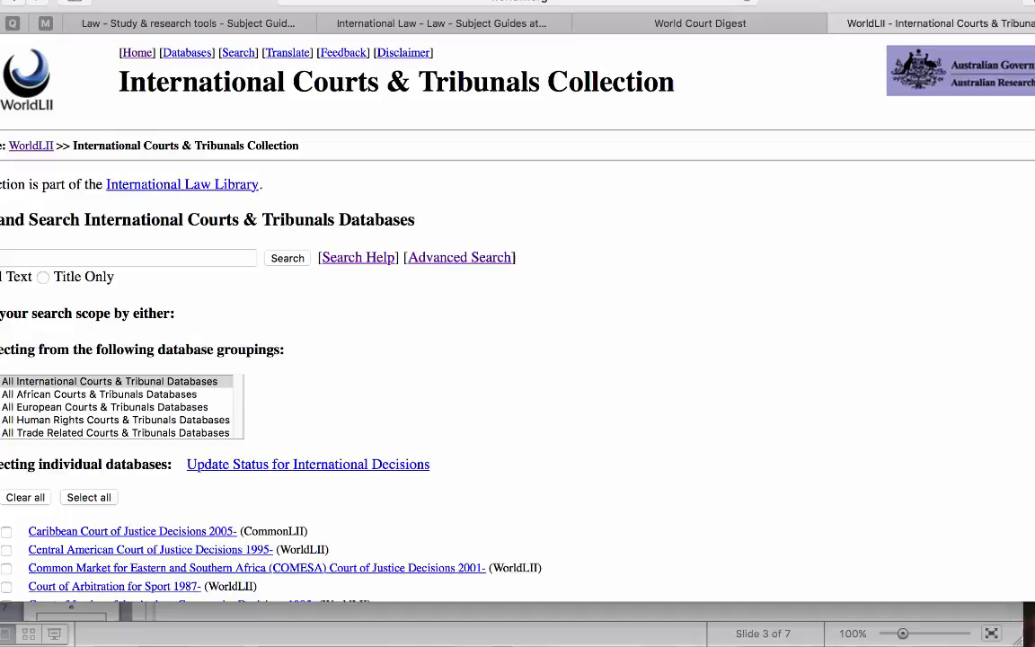
Step: Review WorldLII's International Courts & Tribunals search page, then move to another tab
scroll("down", 3)
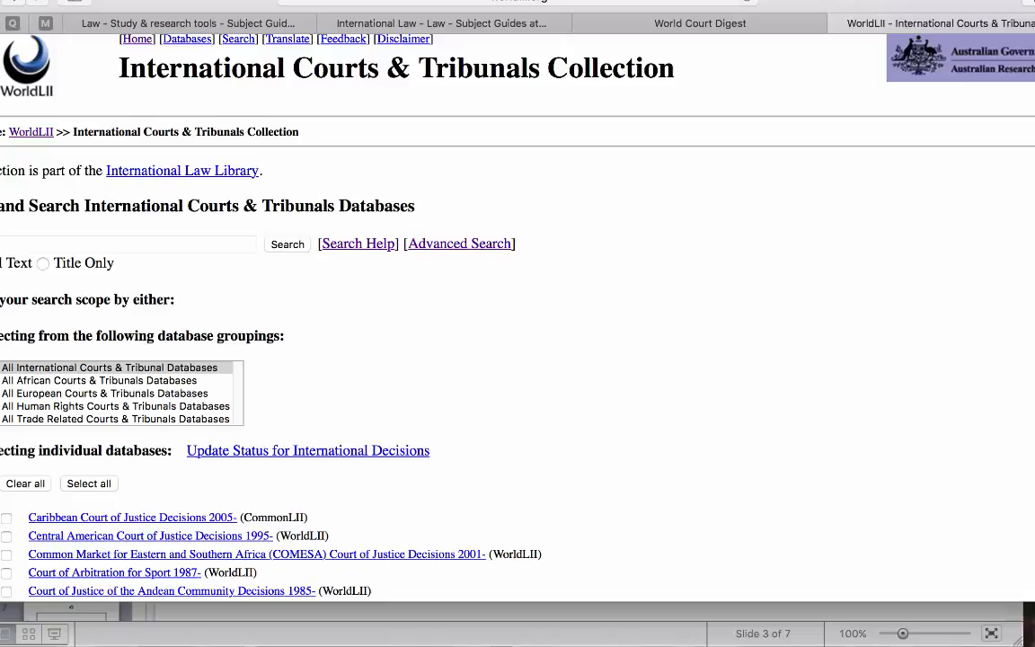
left_click(775, 23)
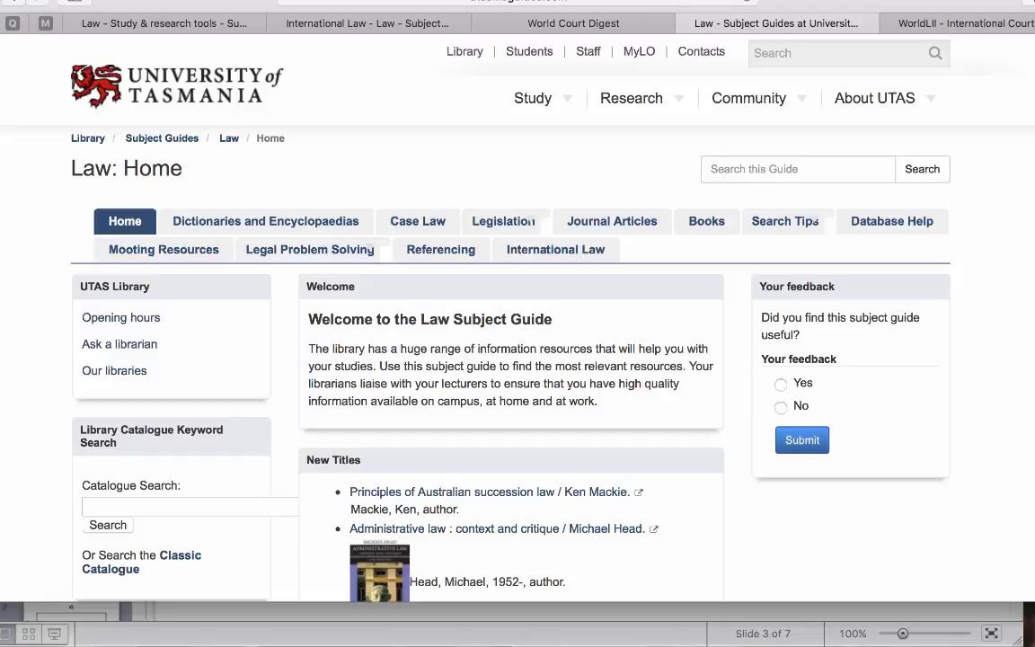
Step: Open the AGLC Referencing Guide from the Law subject guide
left_click(440, 249)
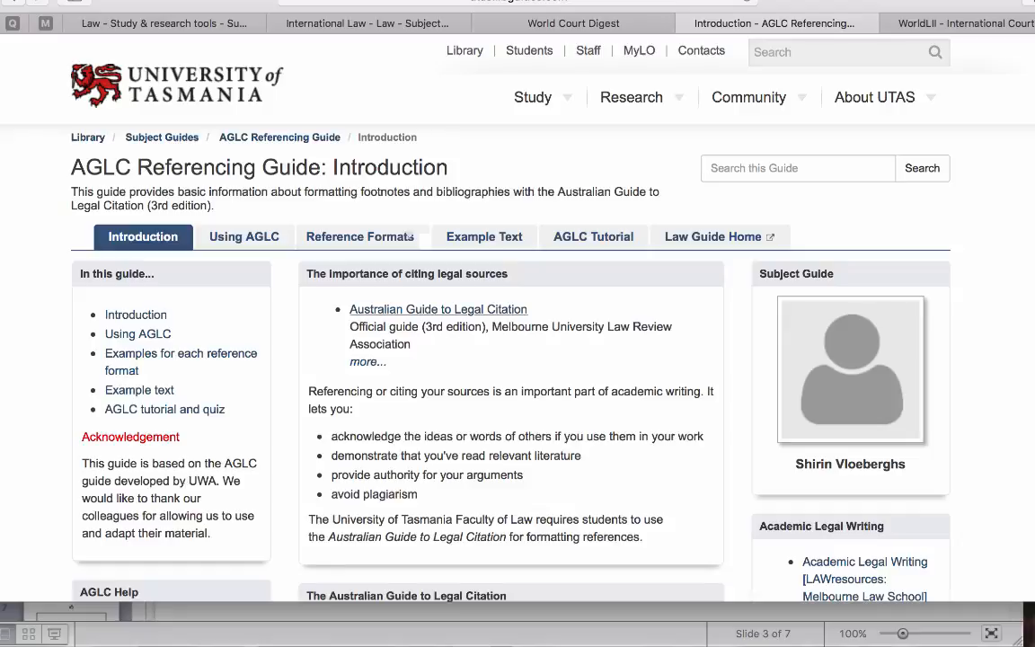
Step: Read the AGLC Referencing Guide introduction and open the full Australian Guide to Legal Citation
scroll("down", 3)
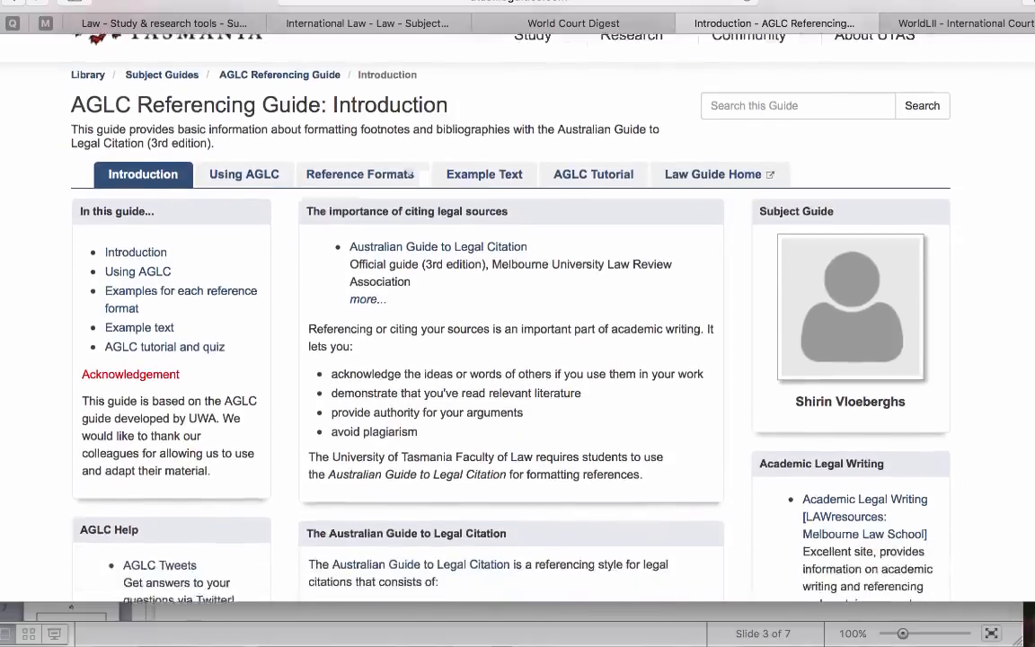
scroll("down", 3)
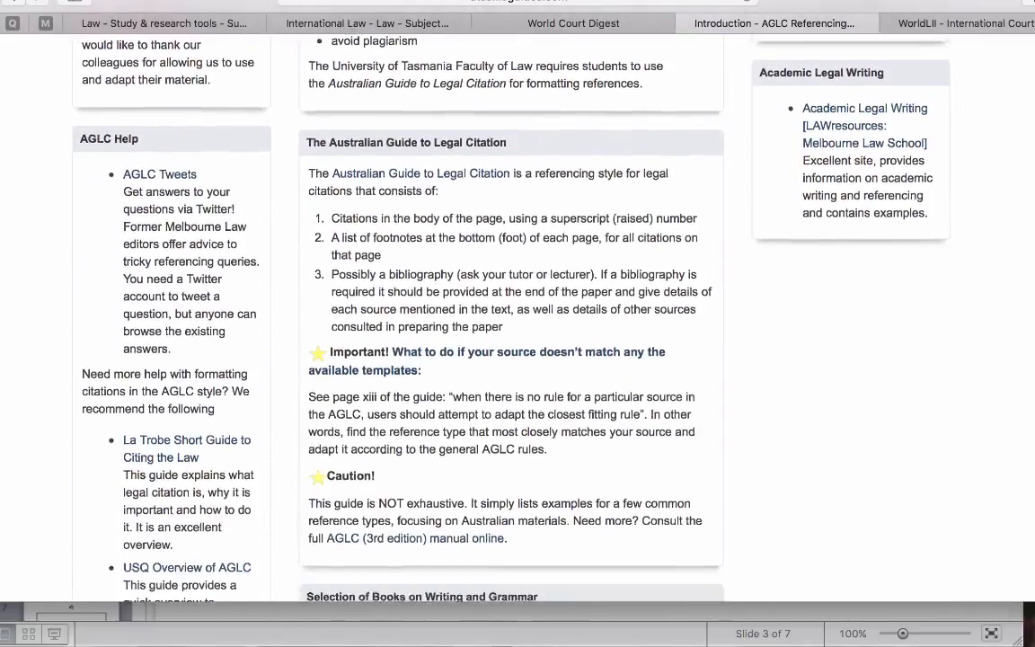
scroll("down", 3)
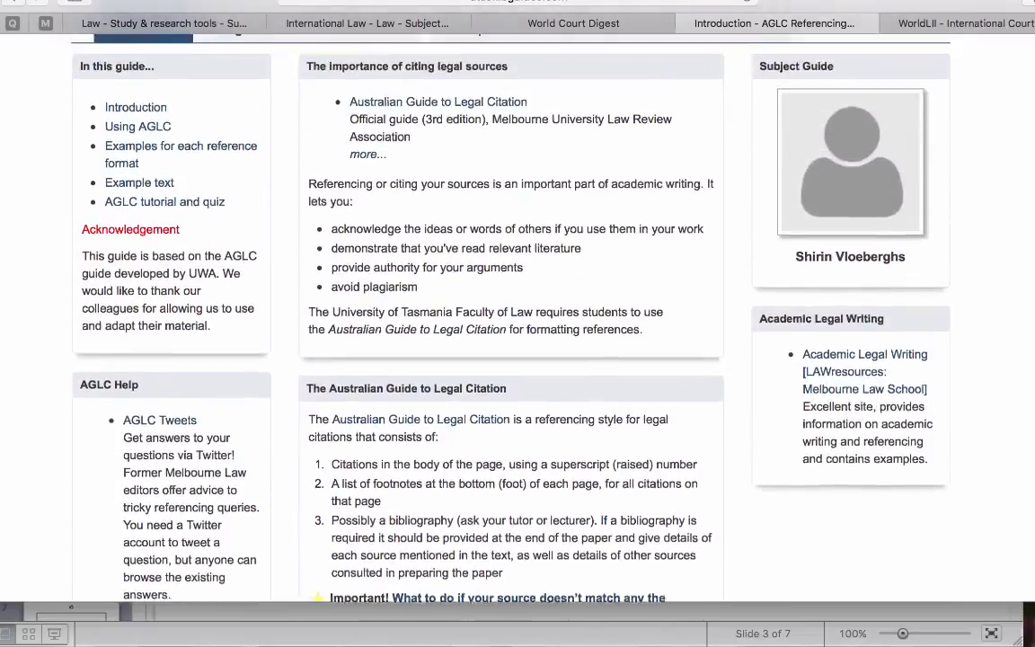
left_click(829, 22)
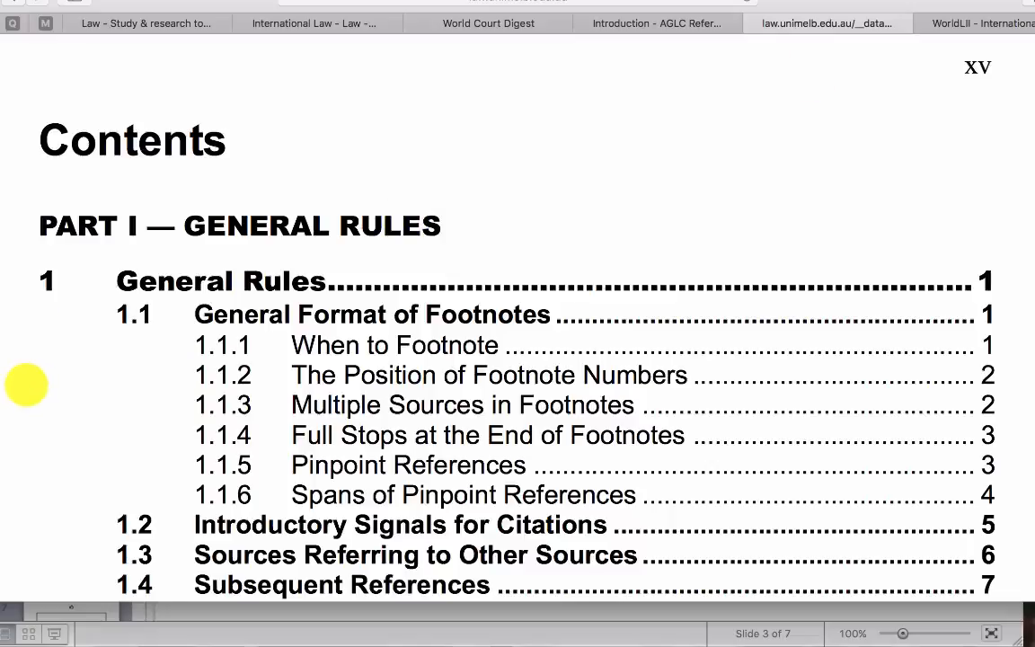
Step: Scroll the AGLC contents from Part II Domestic Sources down to sections 6.9–6.15
scroll("down", 3)
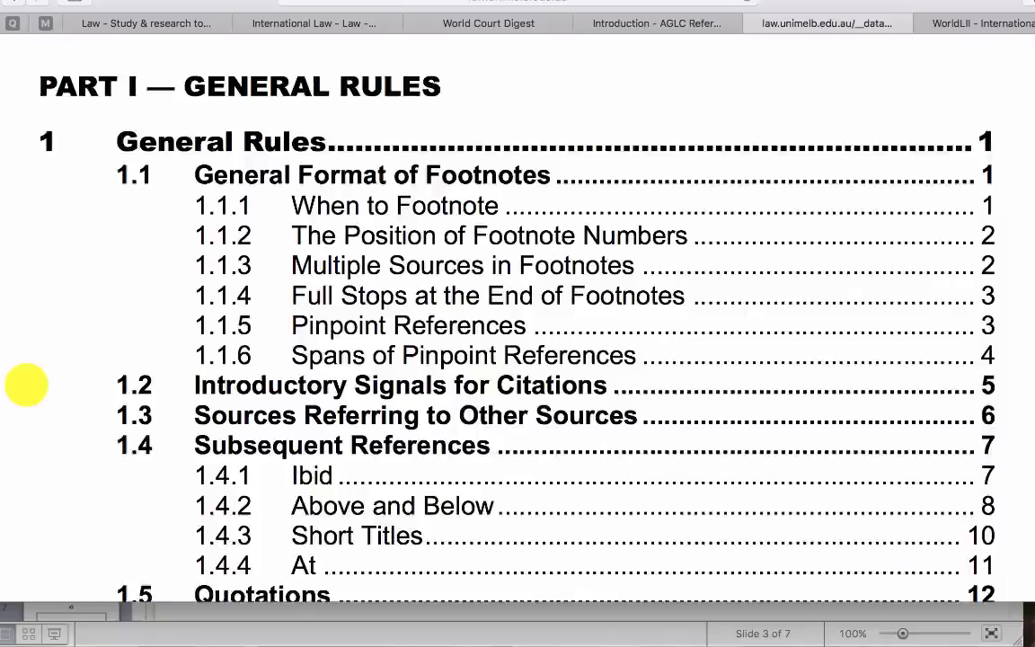
scroll("down", 3)
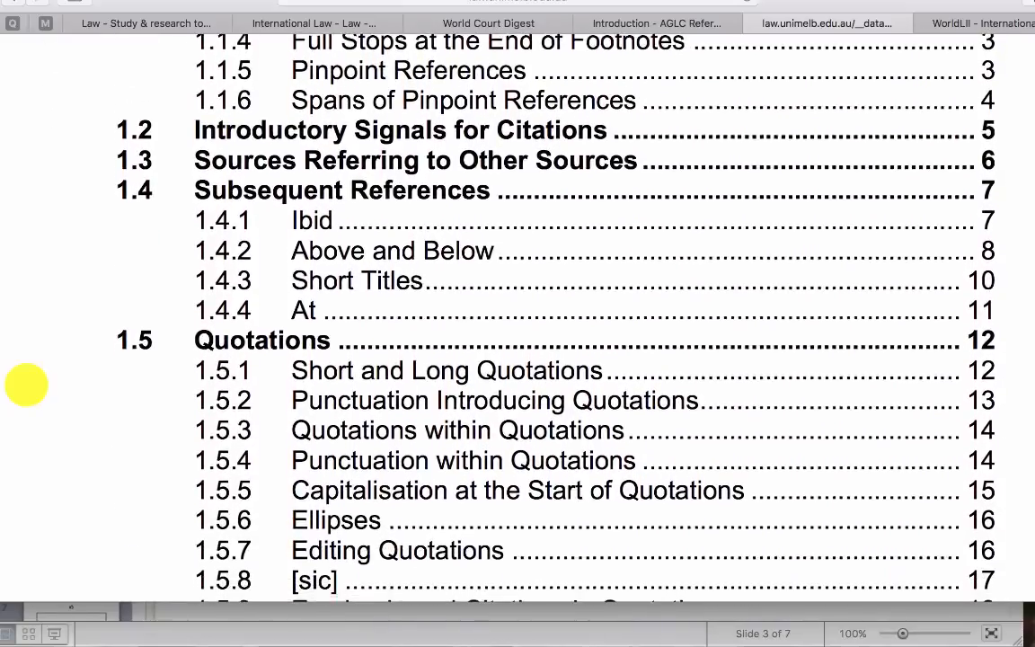
scroll("down", 3)
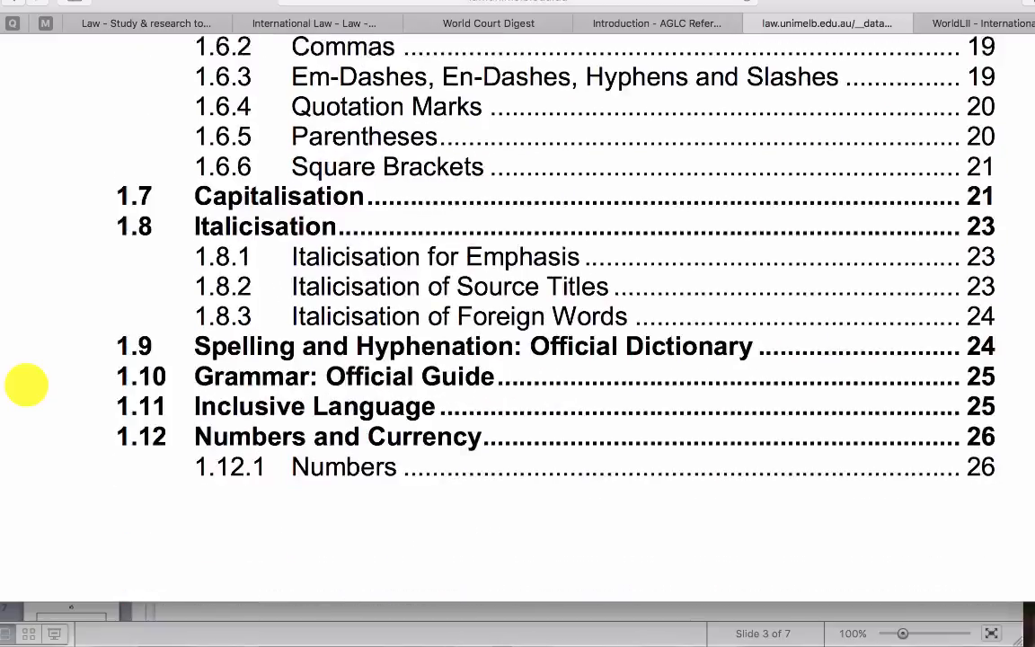
scroll("down", 3)
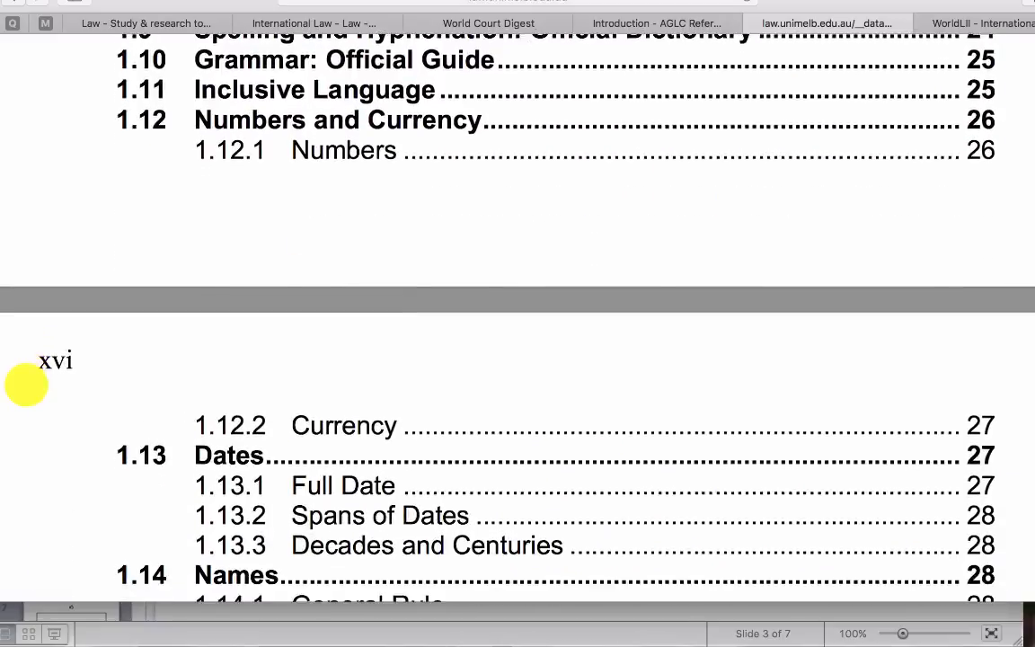
scroll("down", 3)
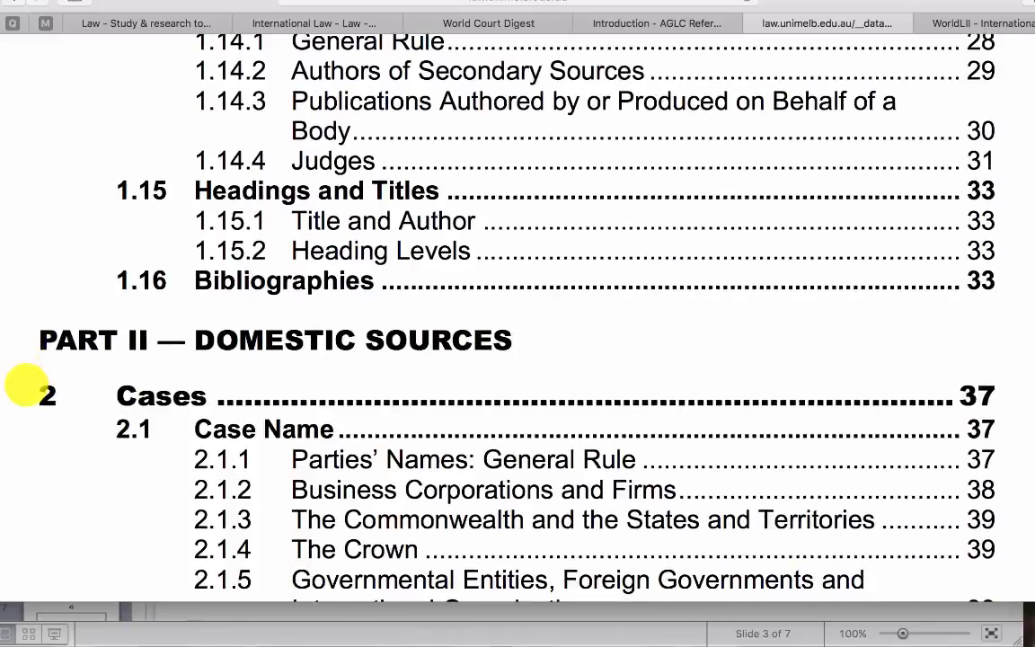
scroll("down", 3)
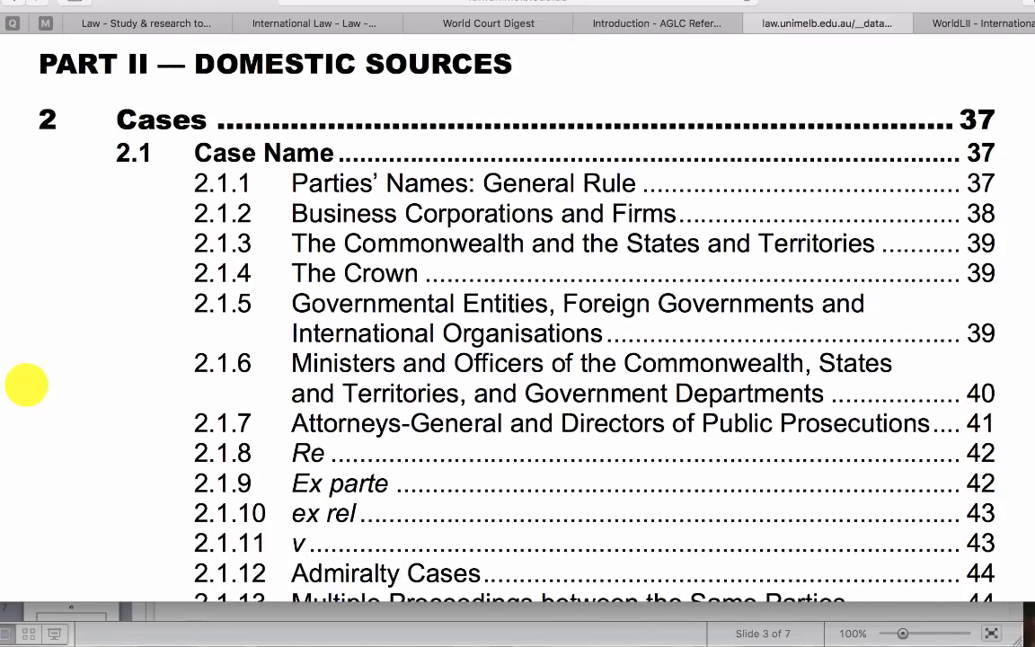
scroll("down", 3)
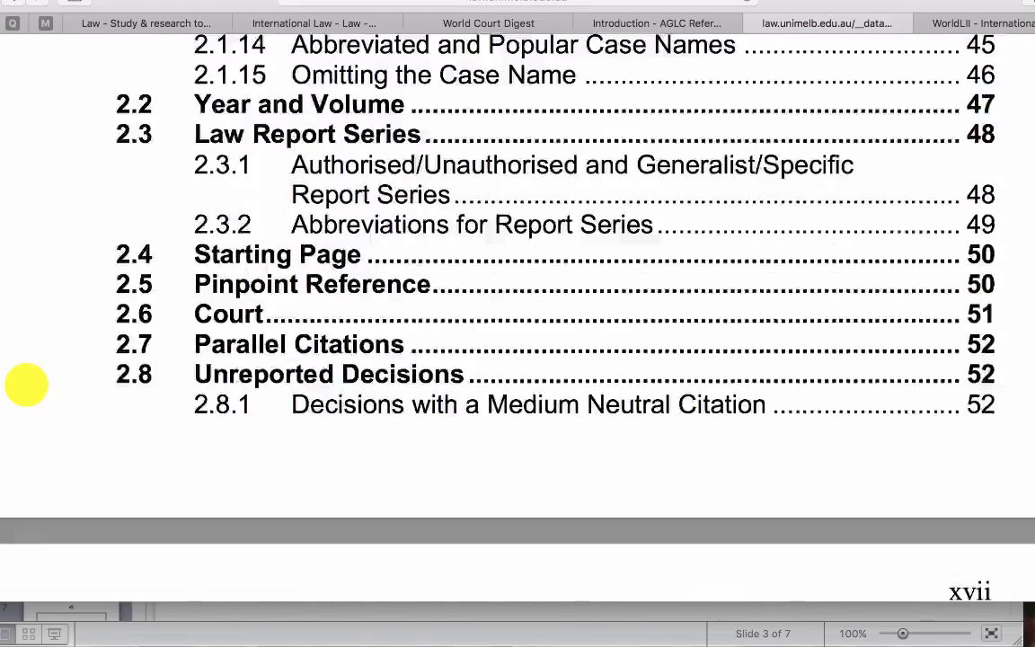
scroll("down", 3)
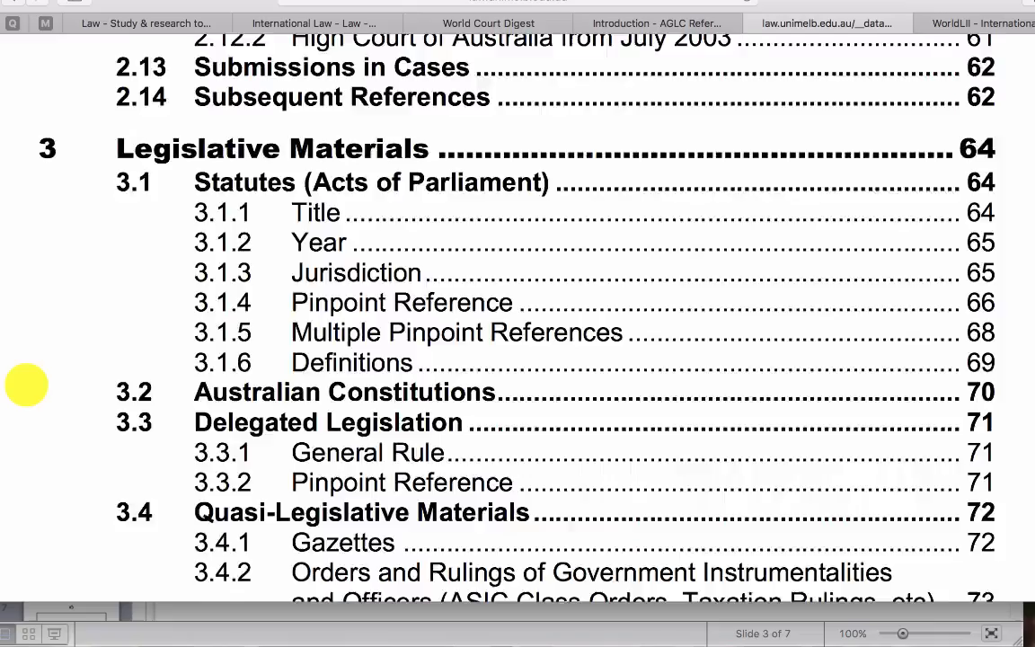
scroll("down", 3)
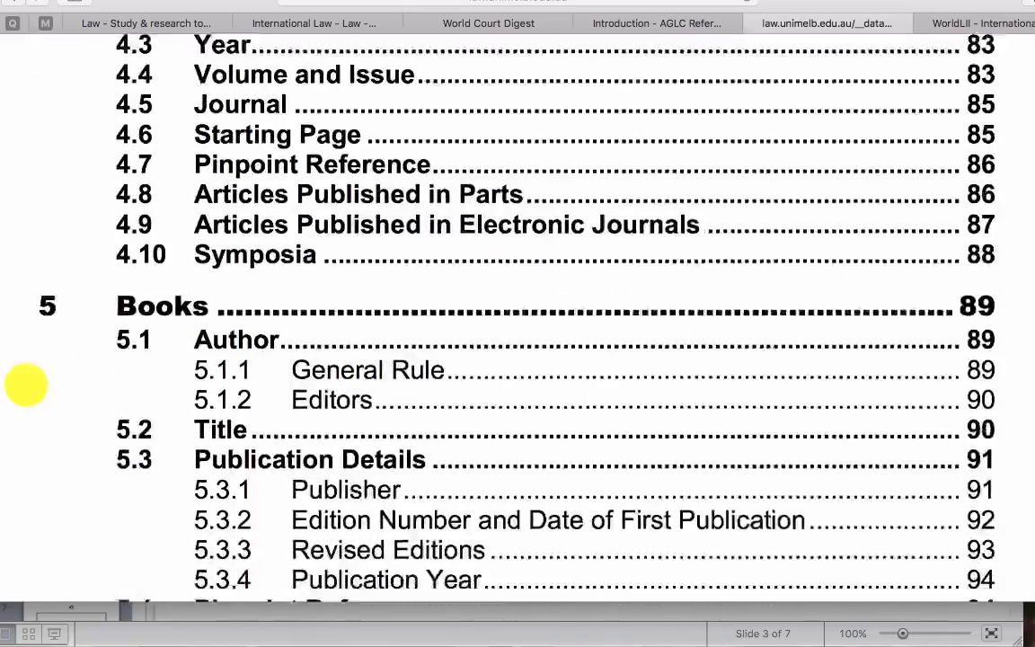
scroll("down", 3)
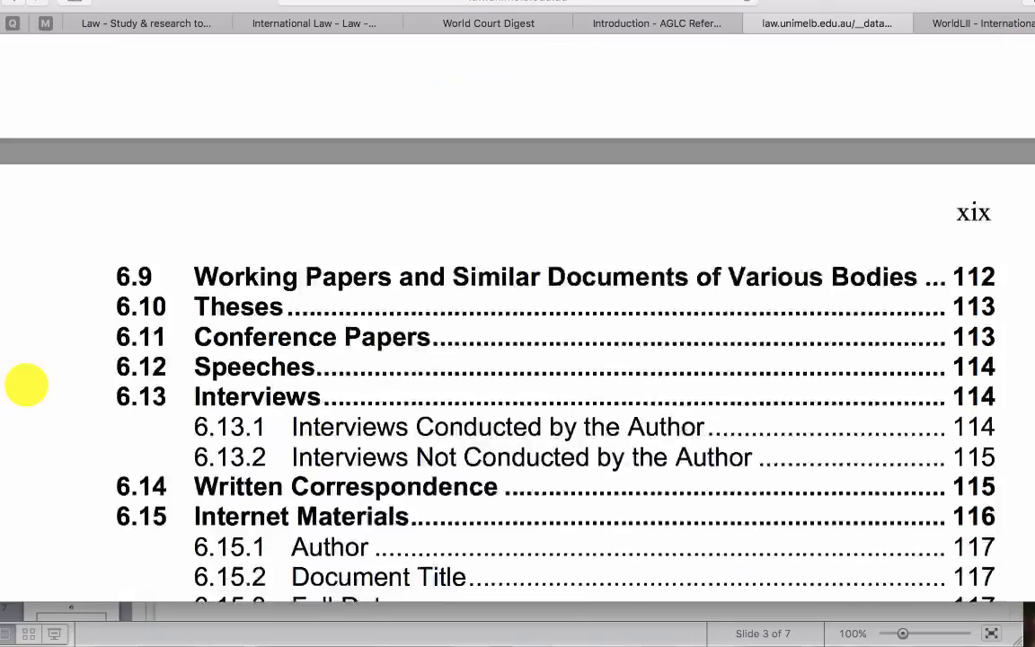
scroll("down", 3)
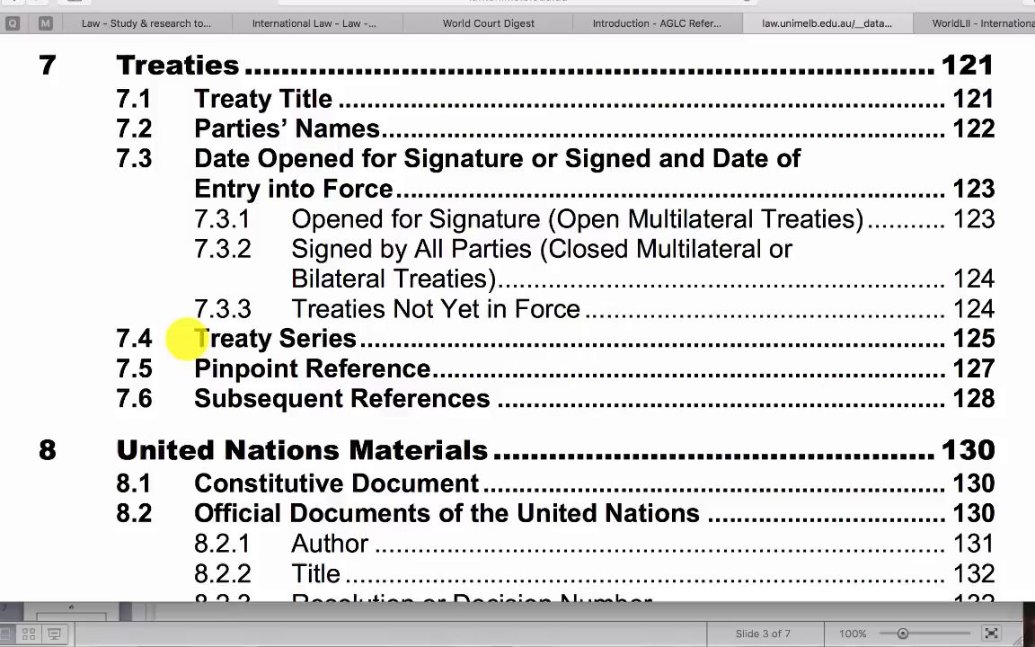
Step: Scroll the AGLC contents past Treaties and UN Materials to chapter 9's Subsequent References
scroll("down", 3)
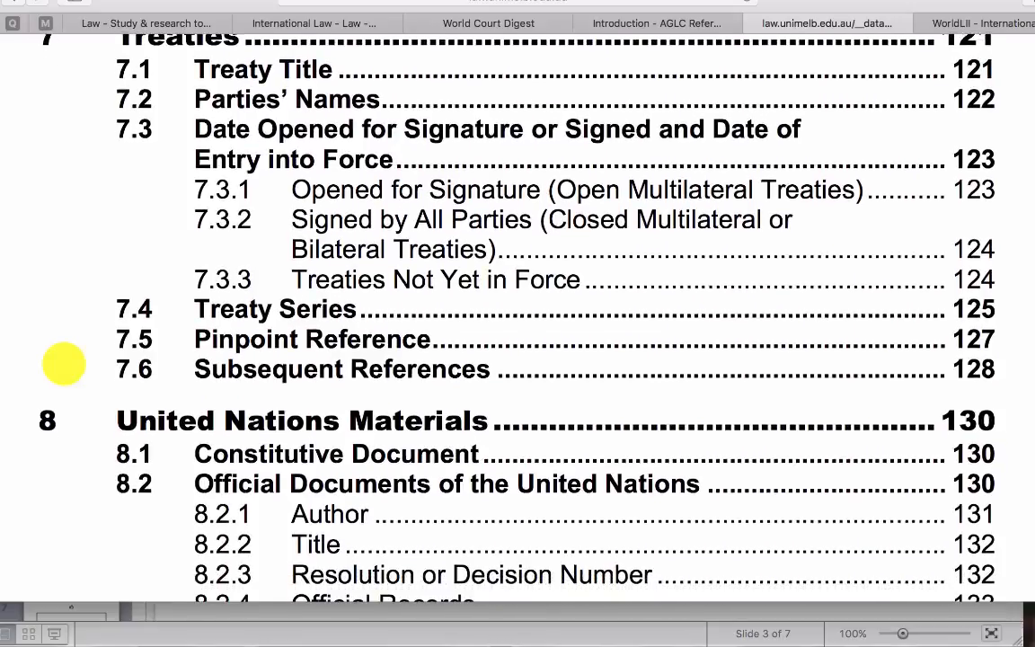
scroll("down", 3)
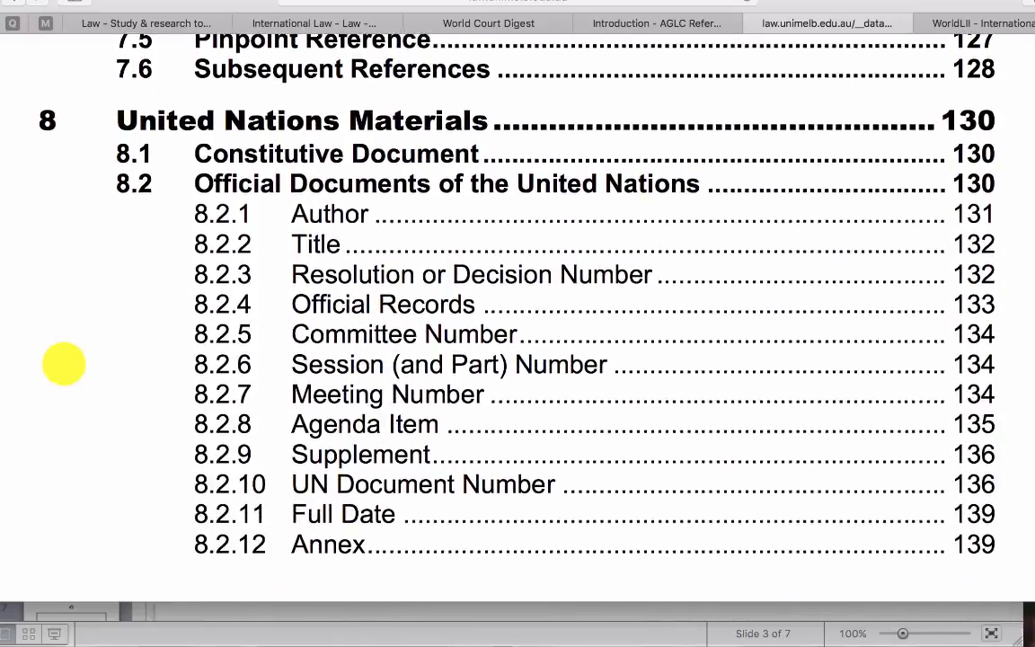
scroll("down", 3)
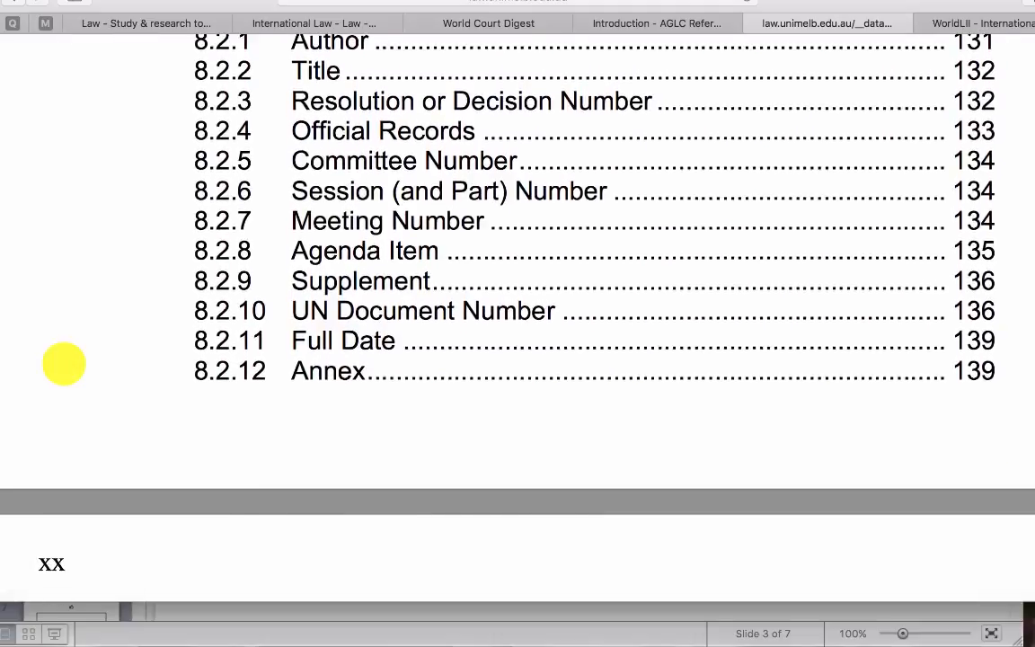
scroll("down", 3)
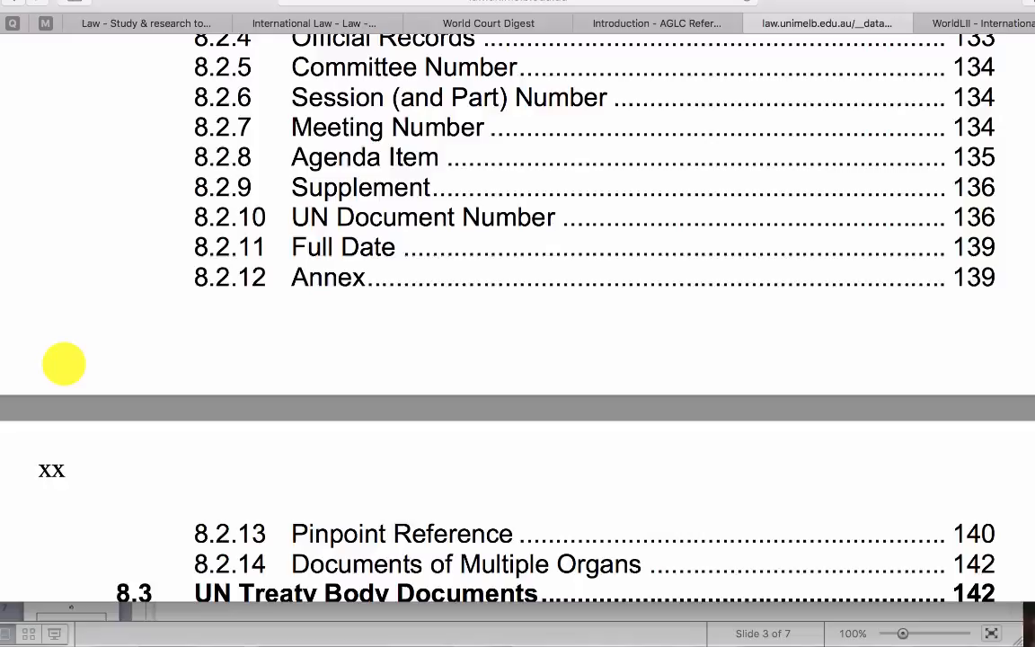
scroll("down", 3)
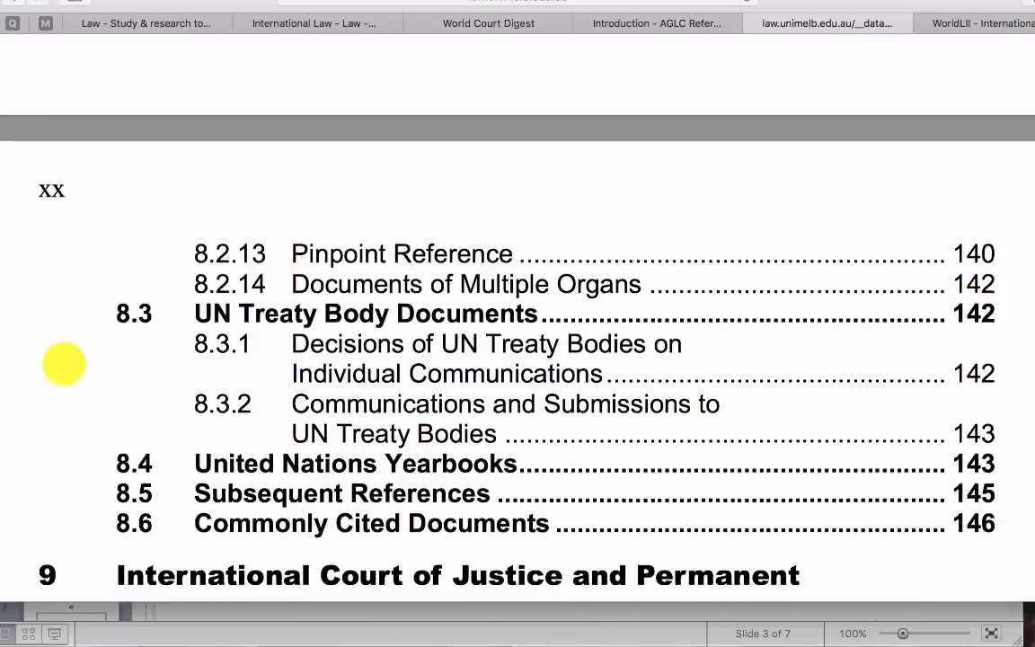
scroll("down", 3)
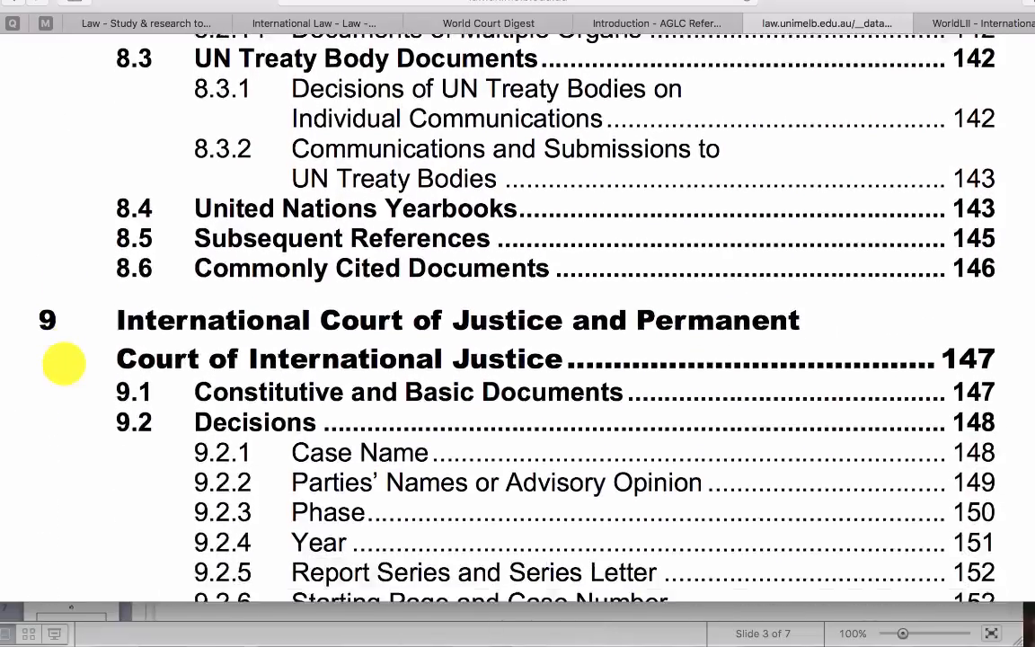
scroll("down", 3)
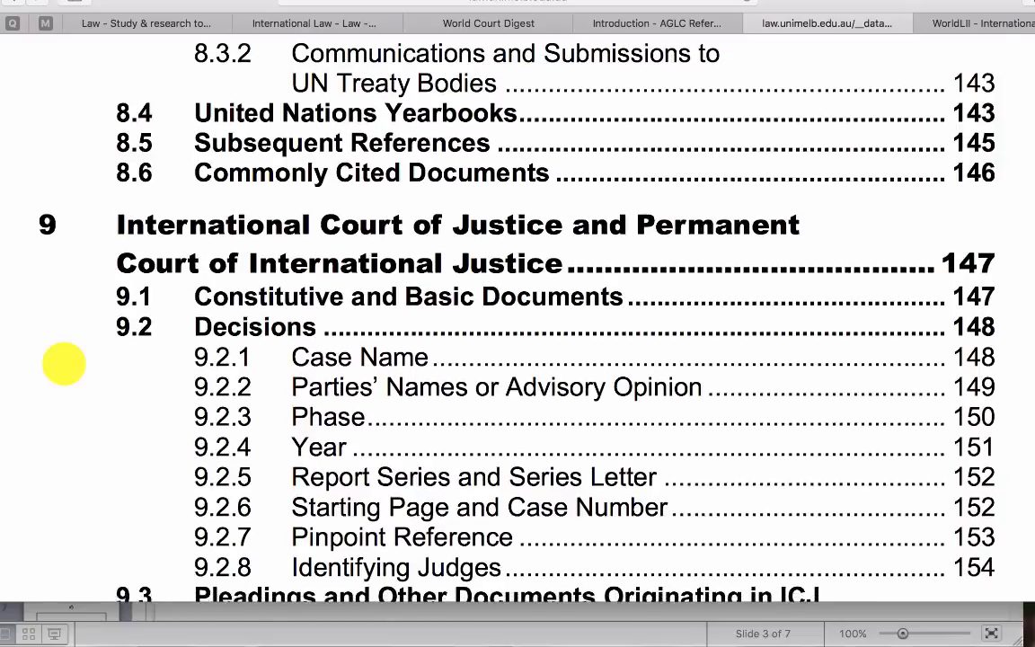
scroll("down", 3)
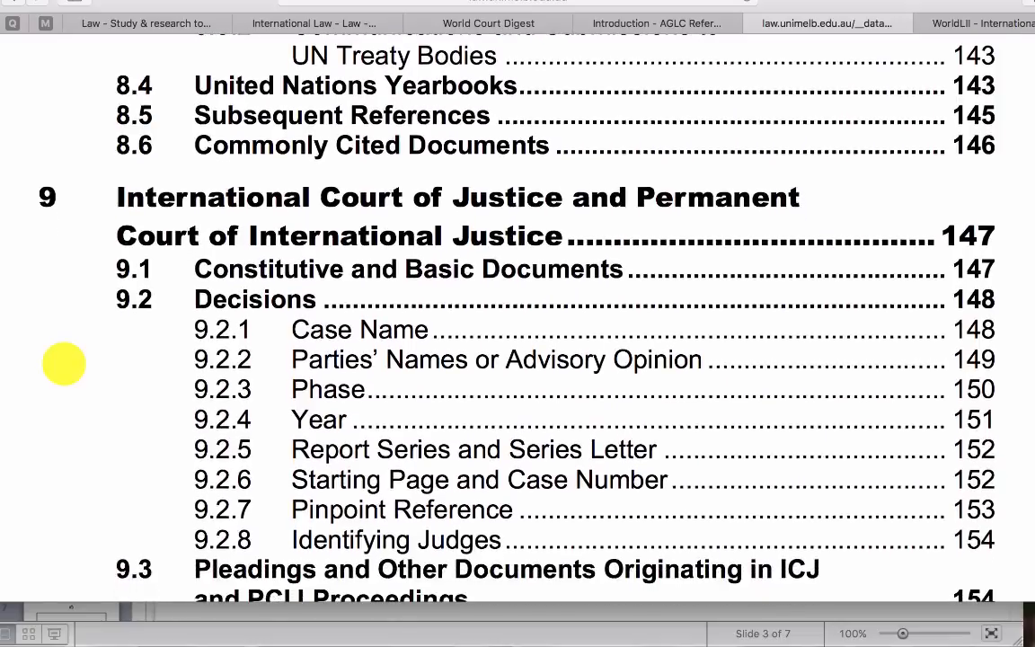
scroll("down", 3)
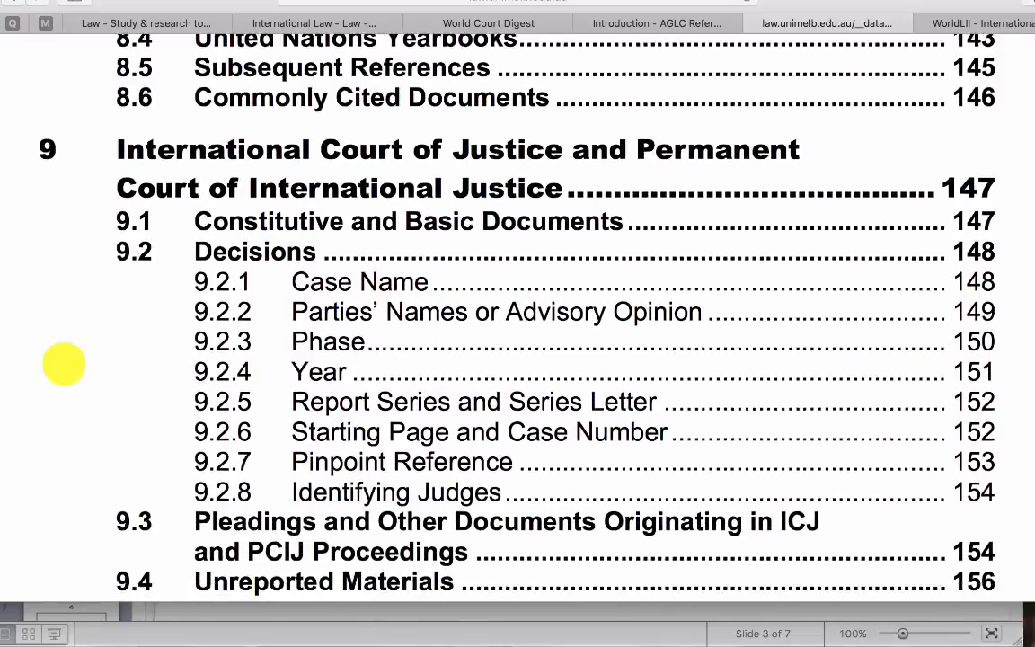
scroll("down", 3)
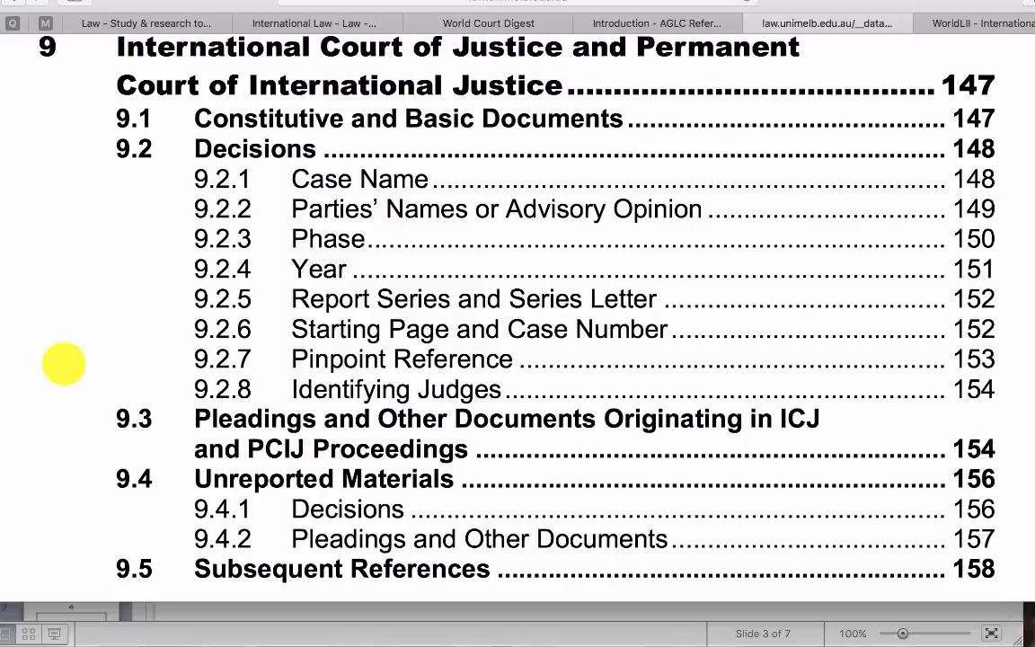
Step: Scroll the AGLC contents past chapters 10–13 to Part V's Canada entry
scroll("down", 3)
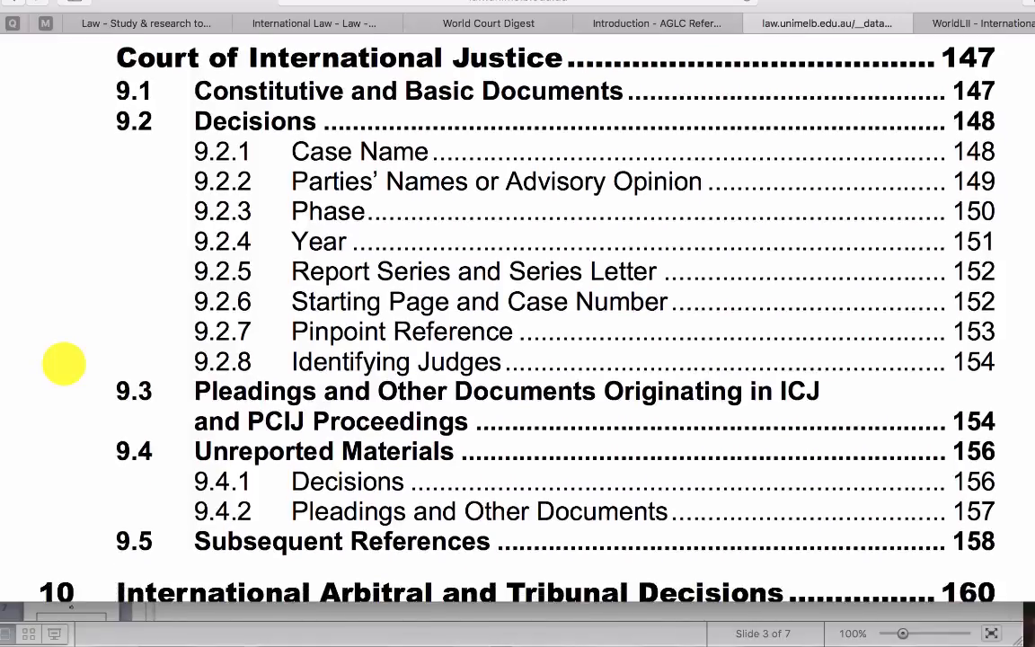
scroll("down", 3)
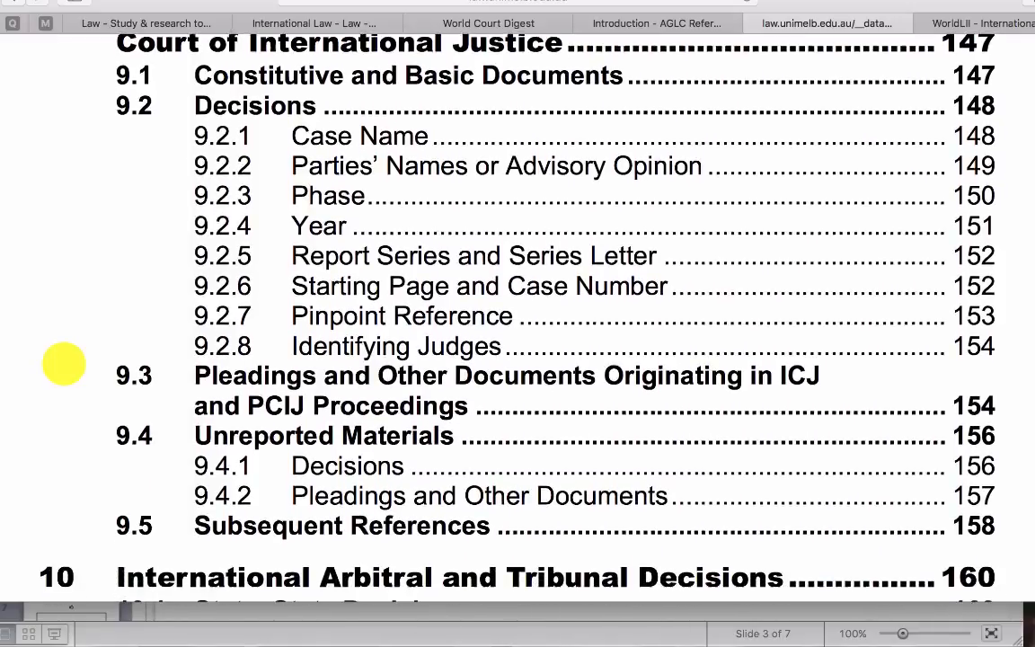
scroll("down", 3)
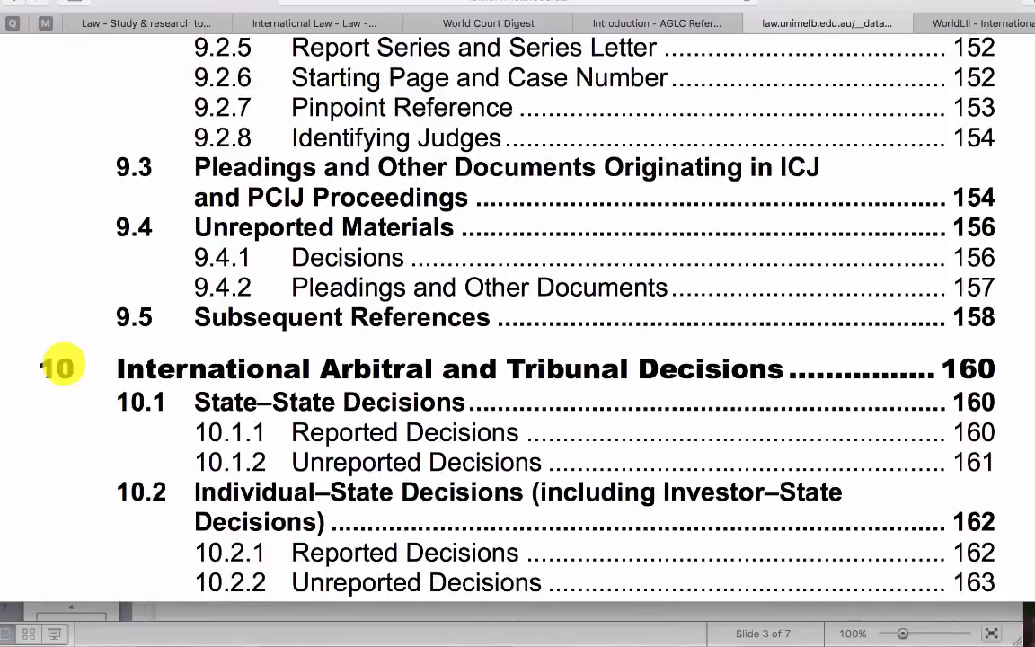
scroll("down", 3)
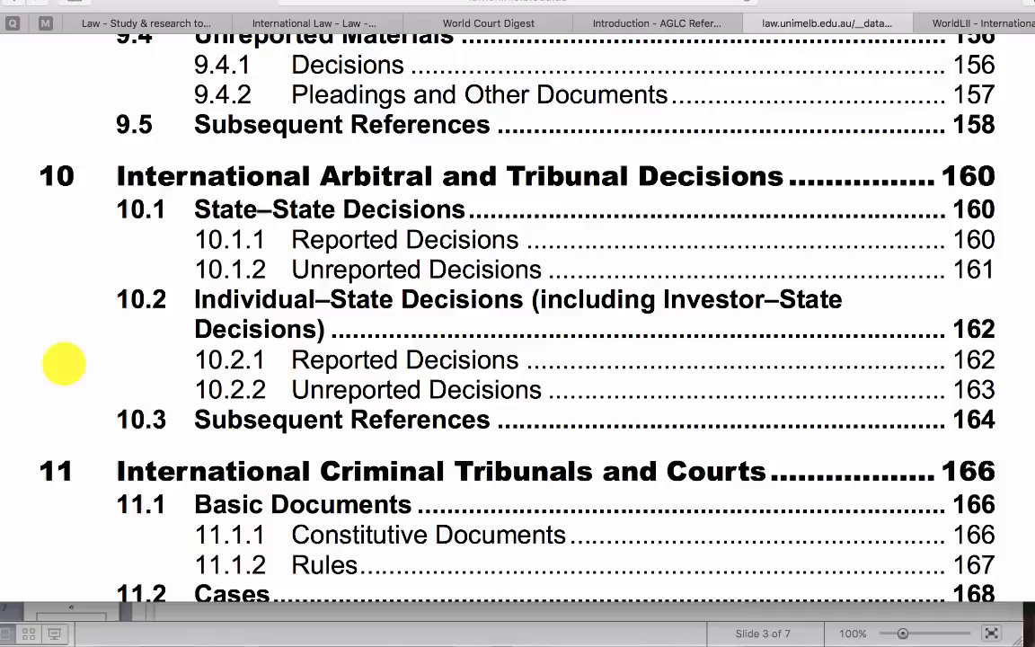
scroll("down", 3)
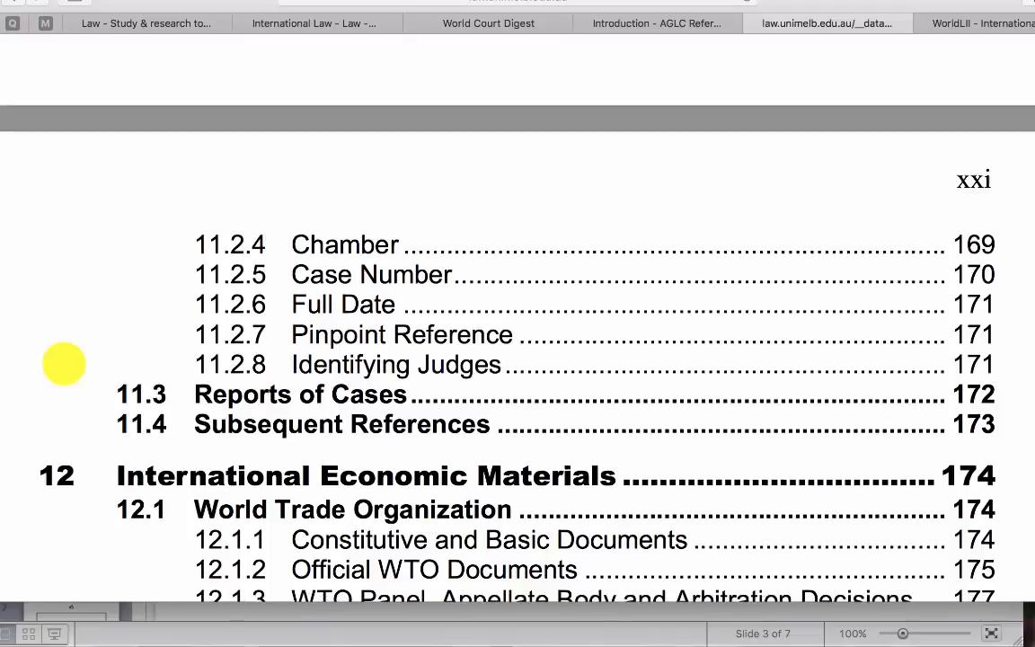
scroll("down", 3)
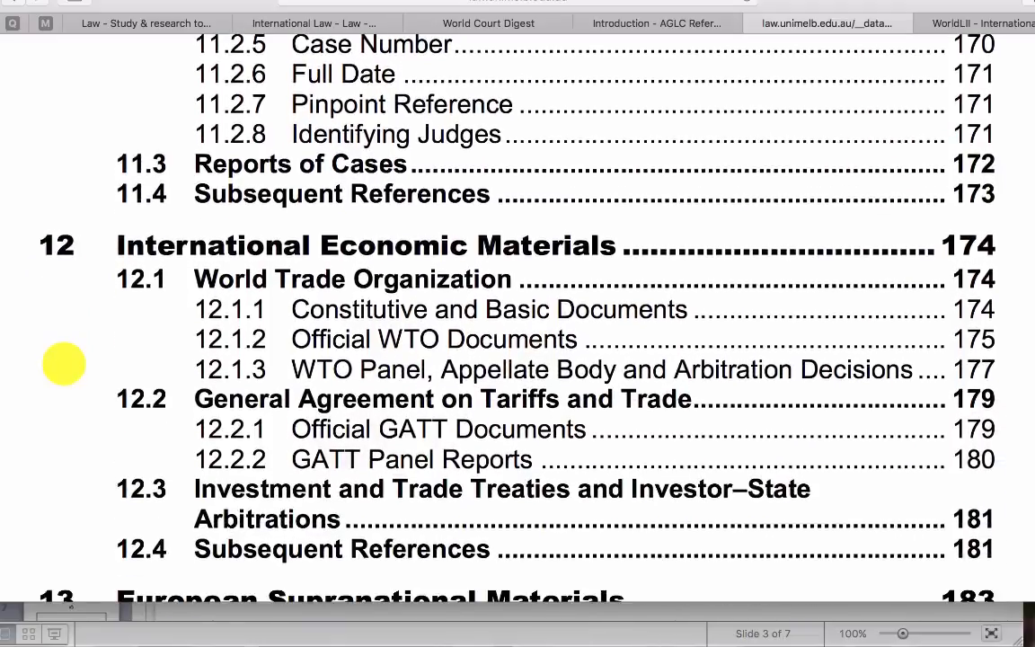
scroll("down", 3)
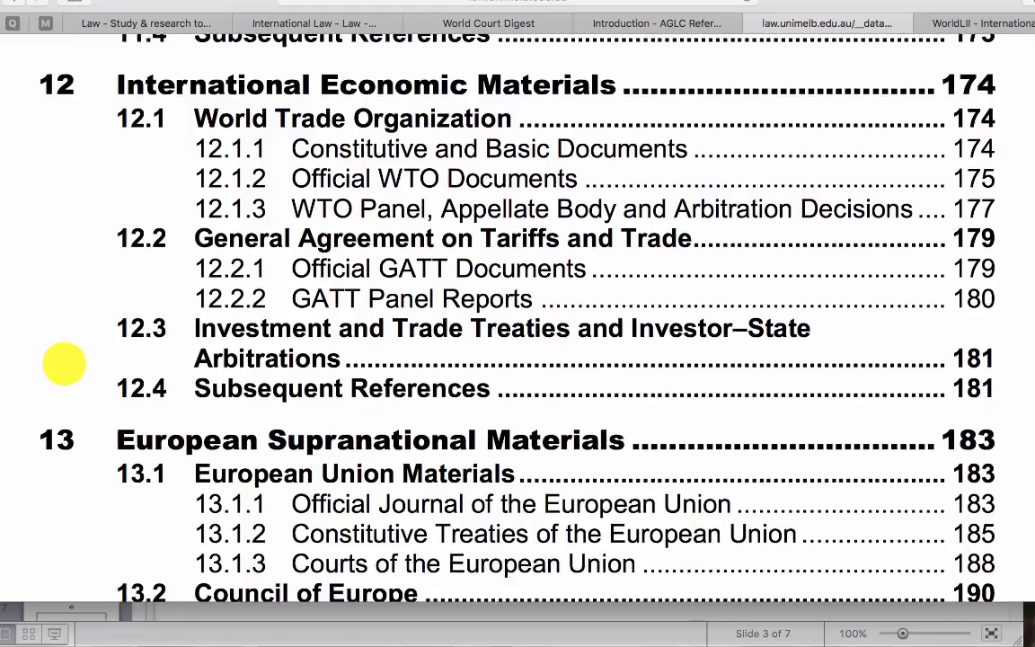
scroll("down", 3)
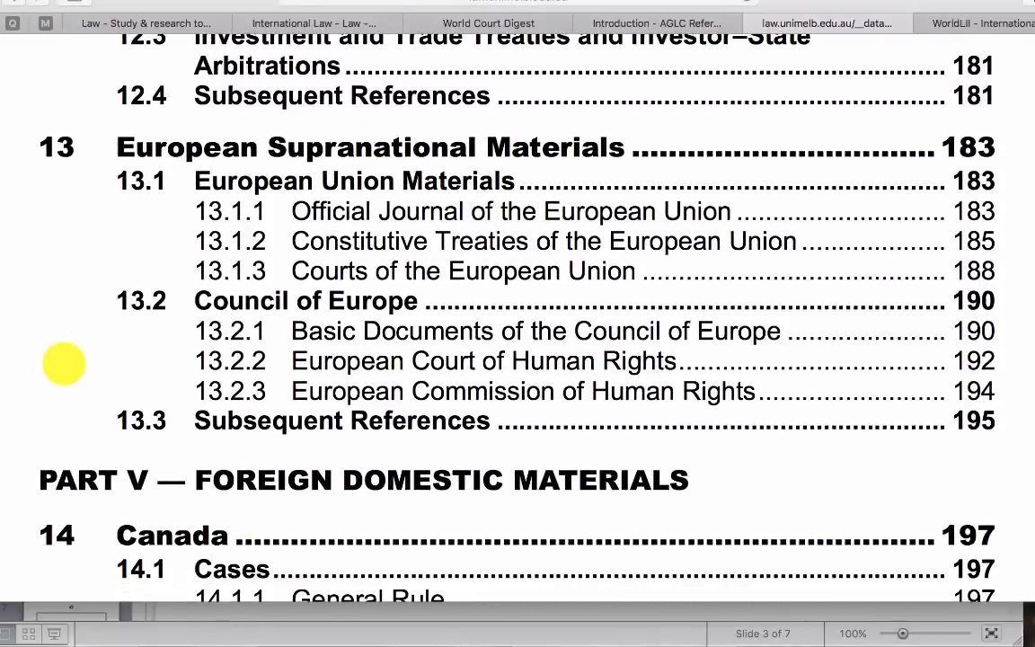
mouse_move(18, 364)
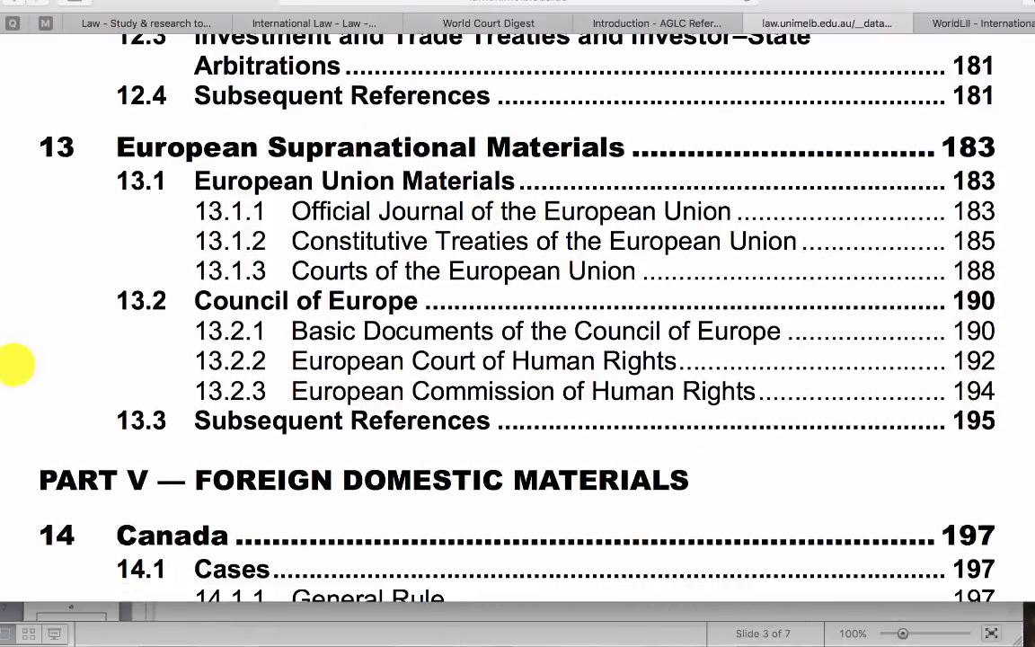
Step: Scroll the AGLC contents through Canada and China to Germany, Hong Kong and Malaysia
scroll("down", 3)
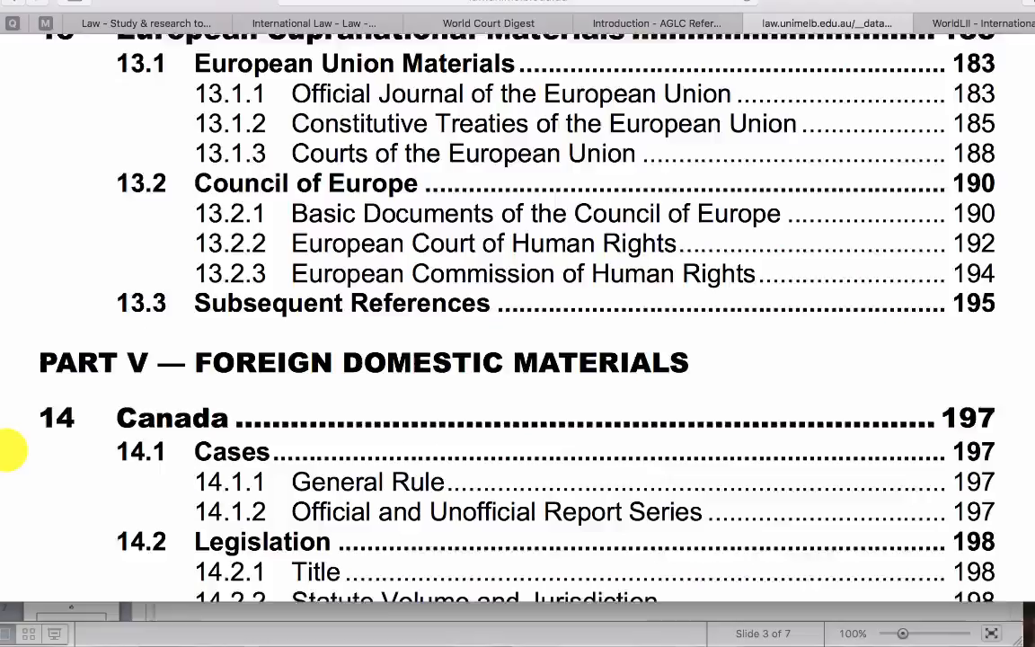
scroll("down", 3)
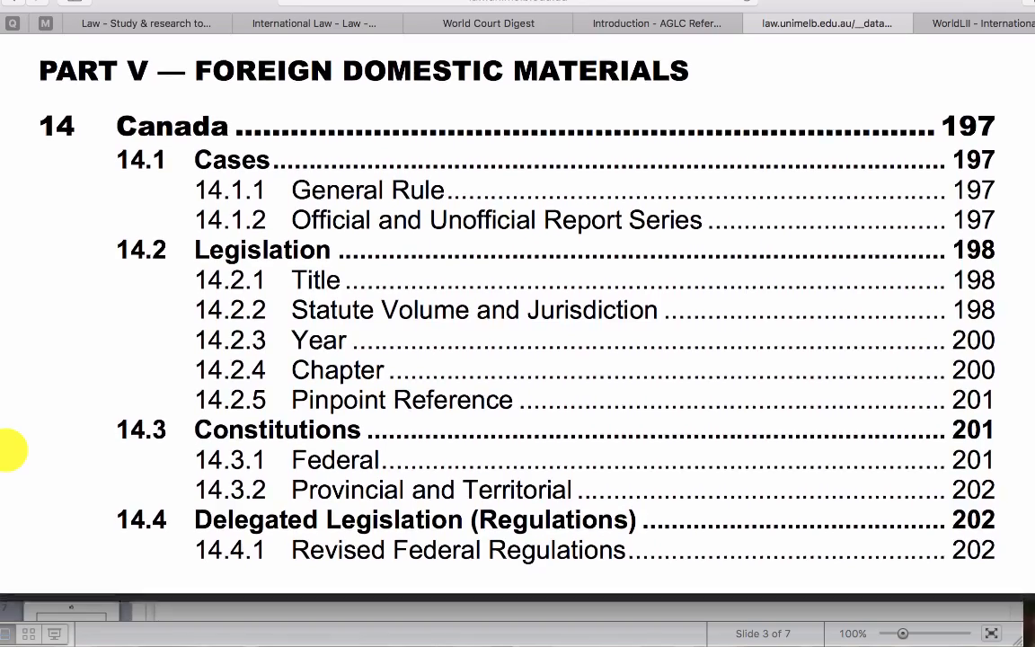
scroll("down", 3)
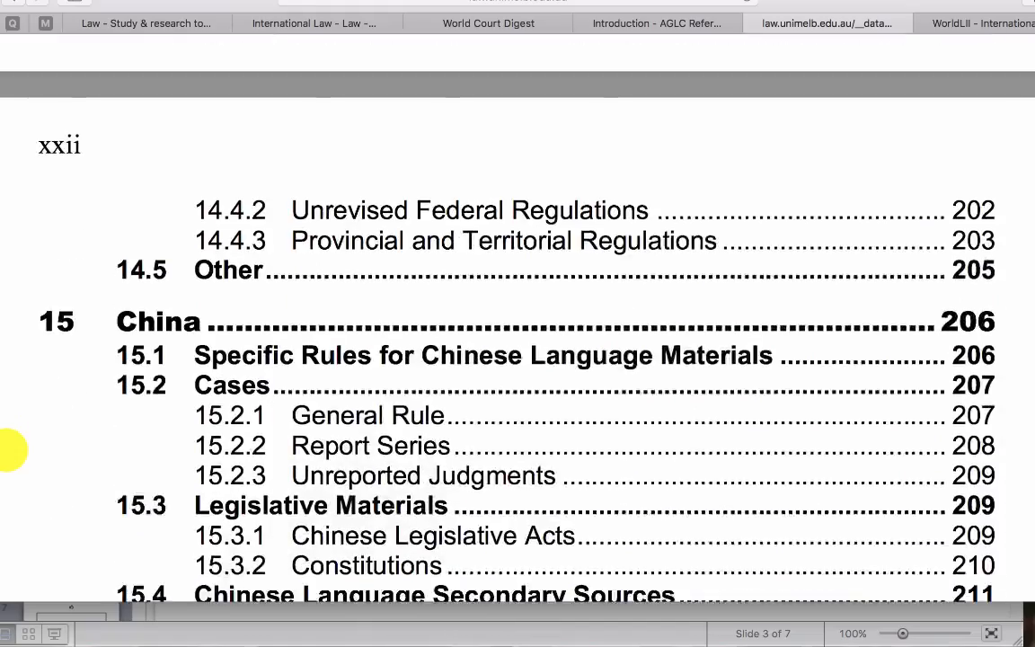
scroll("down", 3)
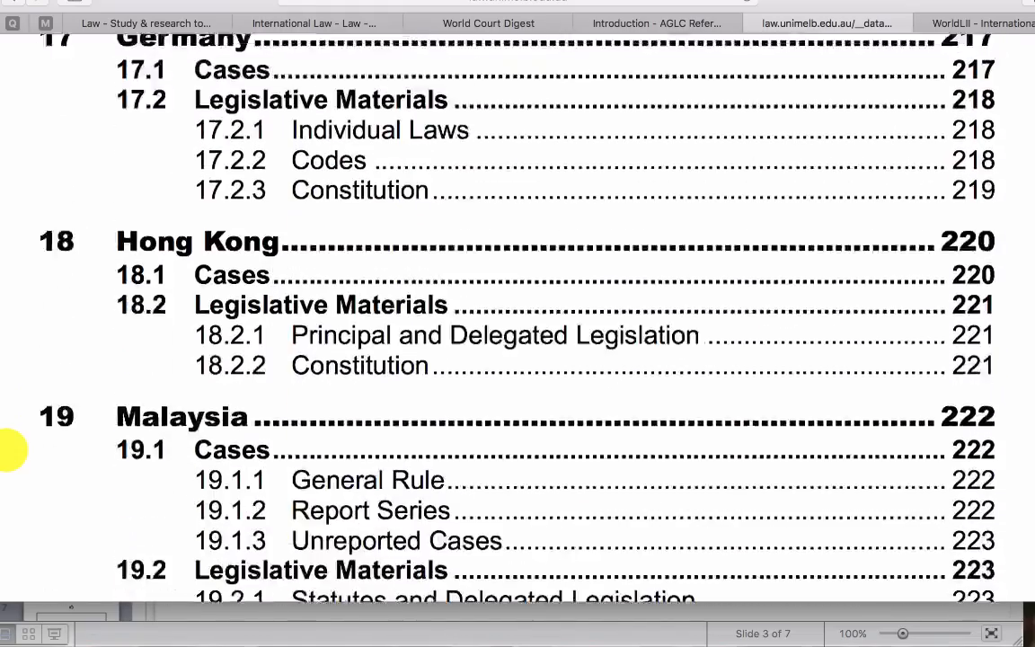